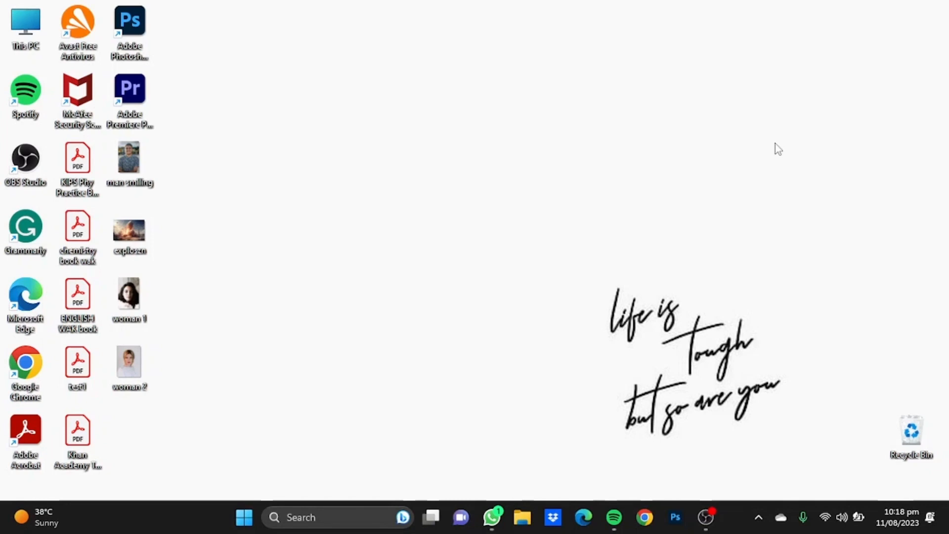
pyautogui.moveTo(637, 398)
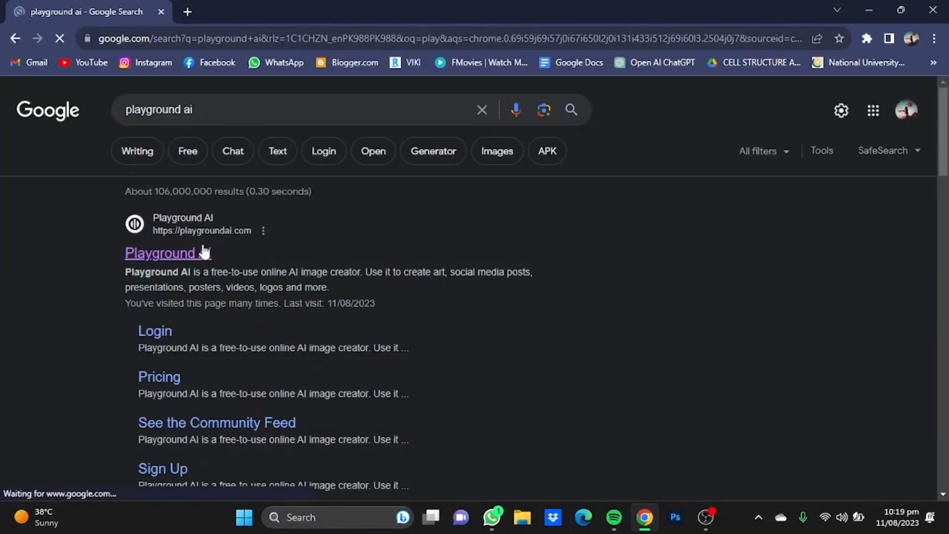
# Go to the Playground AI site from the search results
pyautogui.click(161, 253)
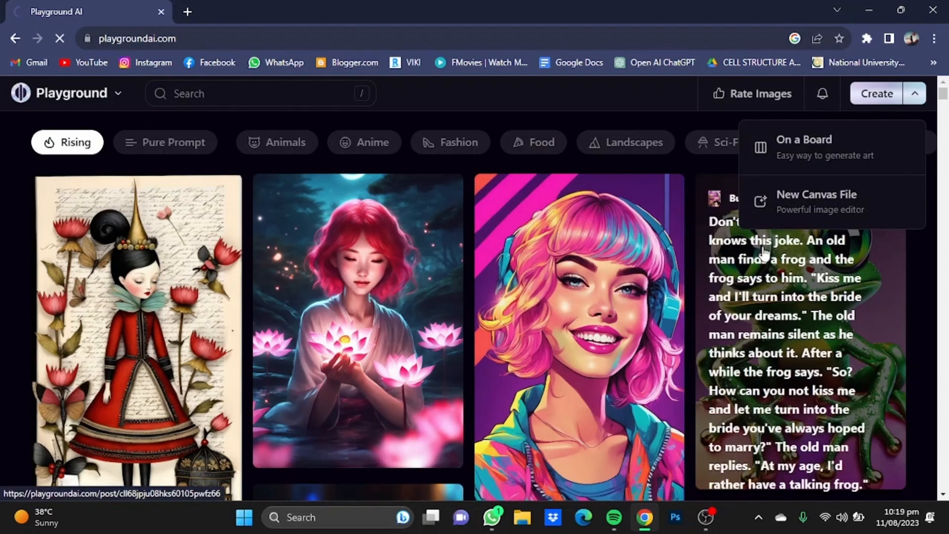
# Create a new canvas file with prompt guidance 12 and the k_euler_ancestral sampler
pyautogui.click(816, 201)
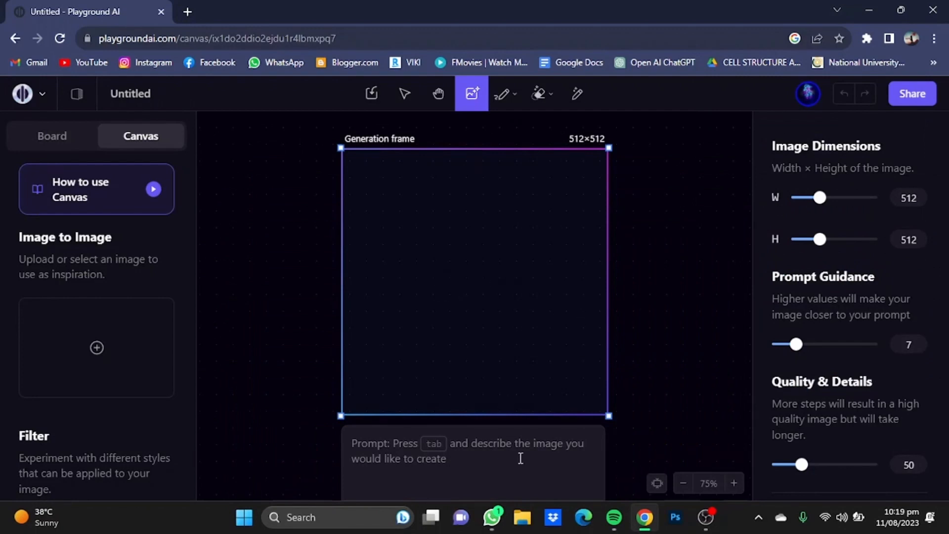
pyautogui.moveTo(763, 377)
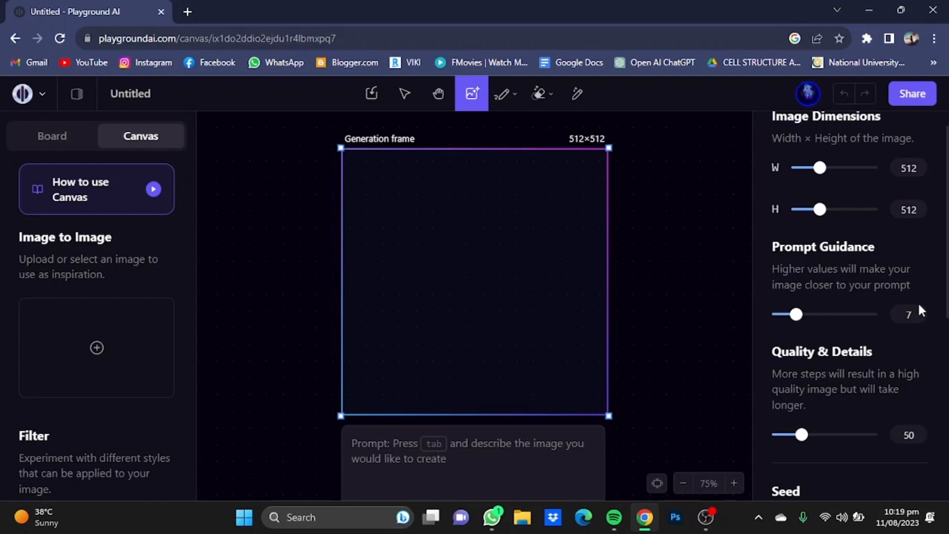
pyautogui.click(908, 314)
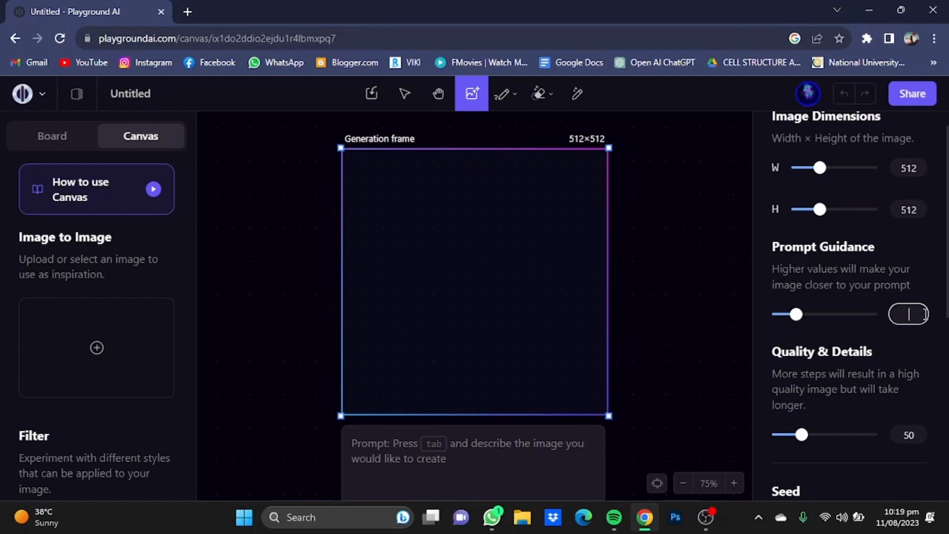
pyautogui.write('12')
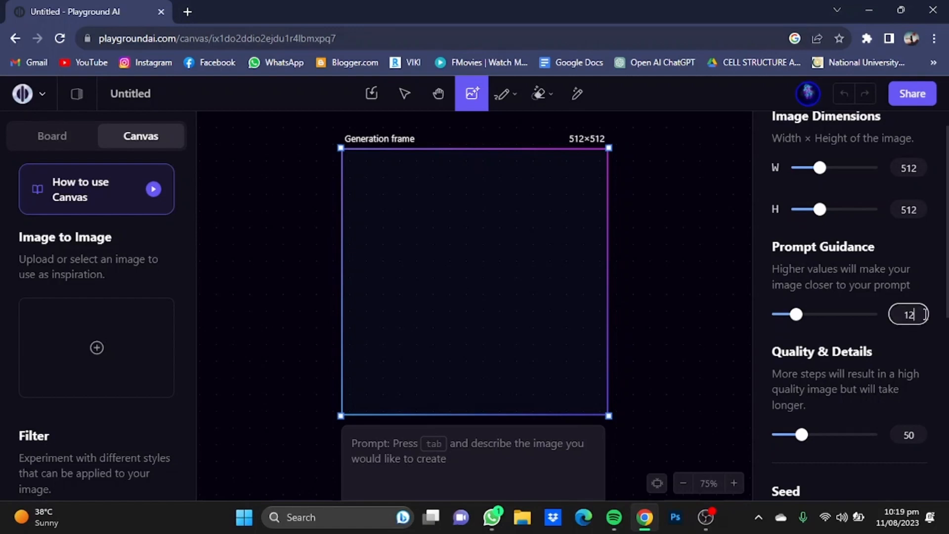
pyautogui.scroll(-3)
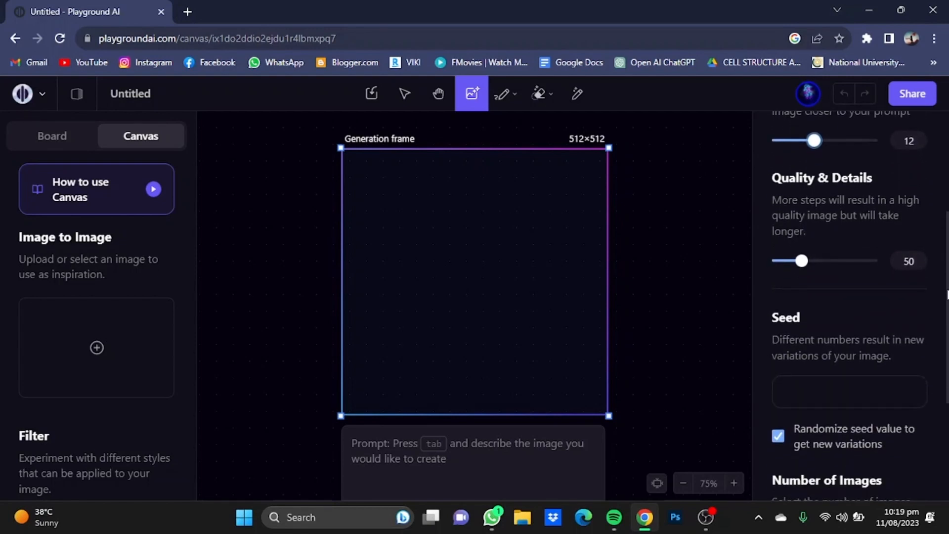
pyautogui.scroll(-3)
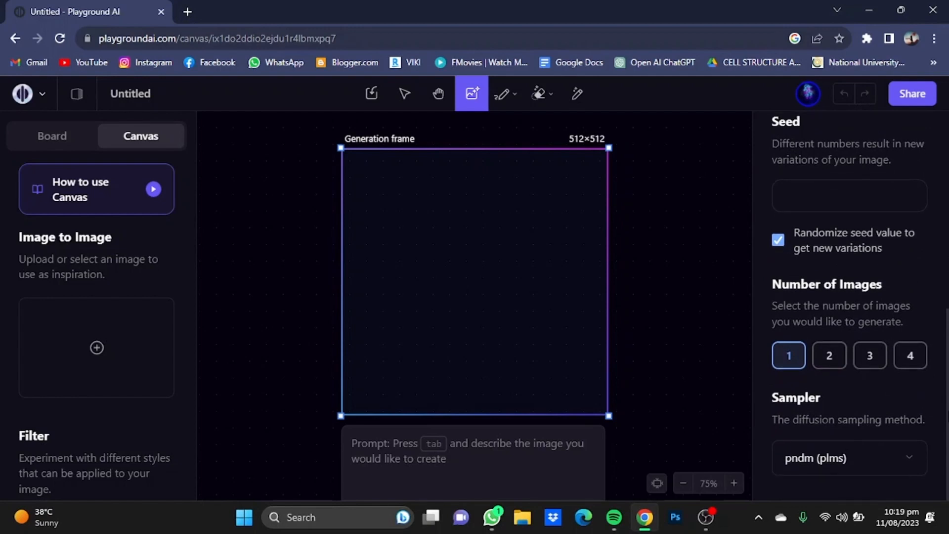
pyautogui.click(848, 458)
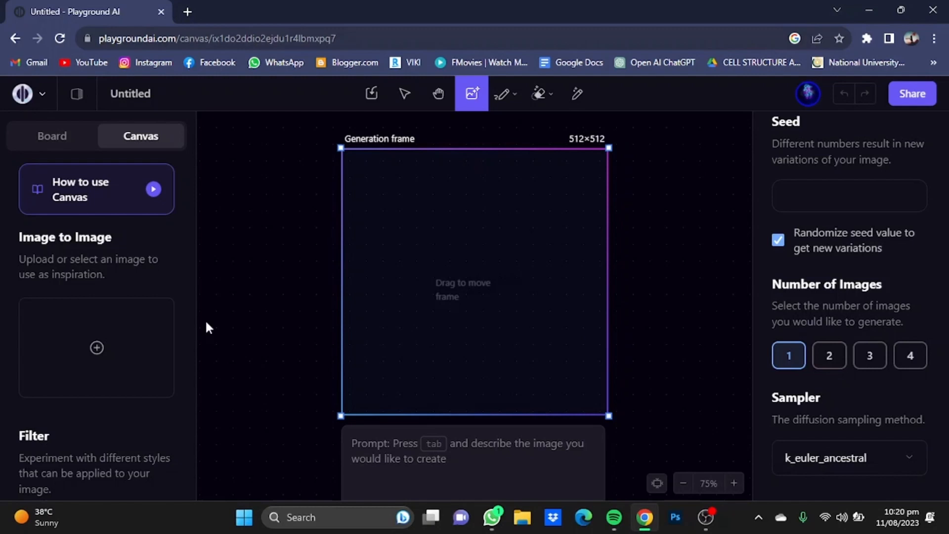
pyautogui.moveTo(189, 260)
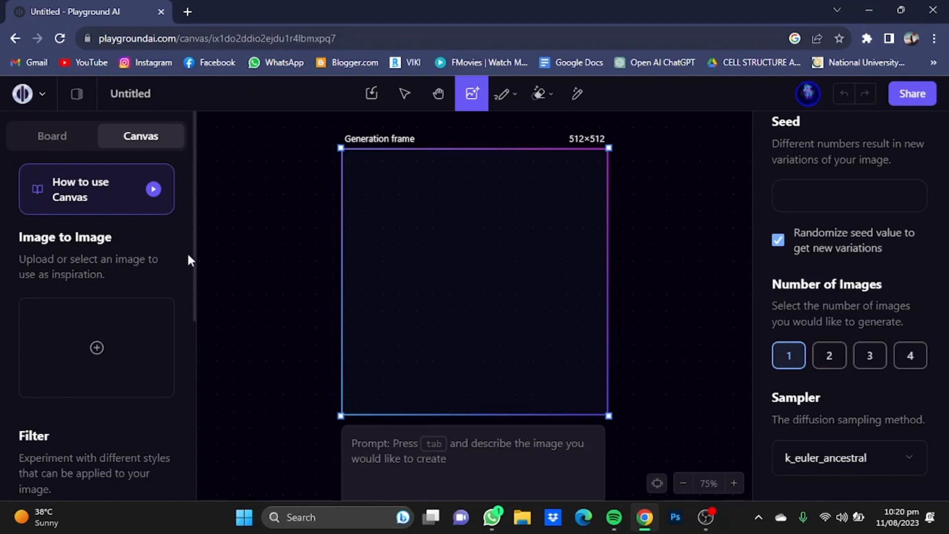
pyautogui.moveTo(197, 262)
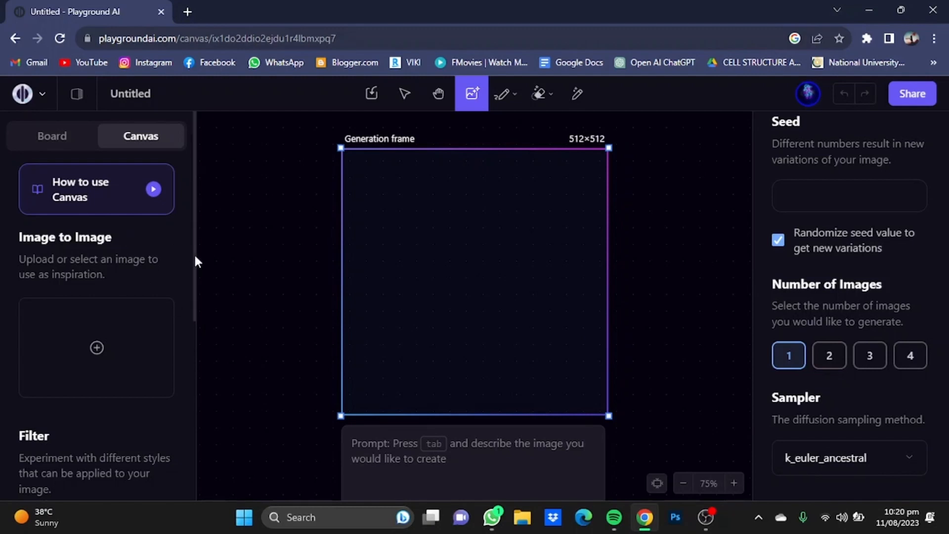
# Choose Flat palette from the filter styles list
pyautogui.scroll(-3)
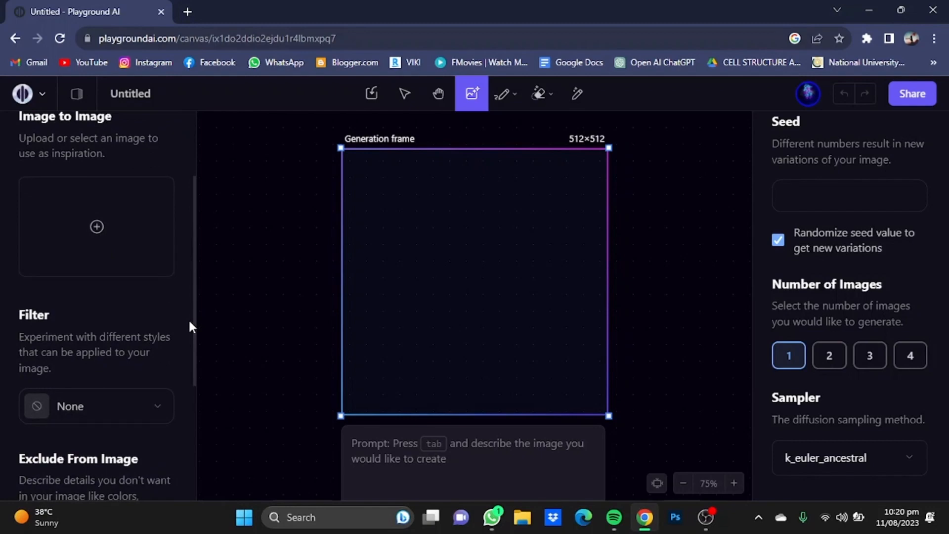
pyautogui.click(95, 405)
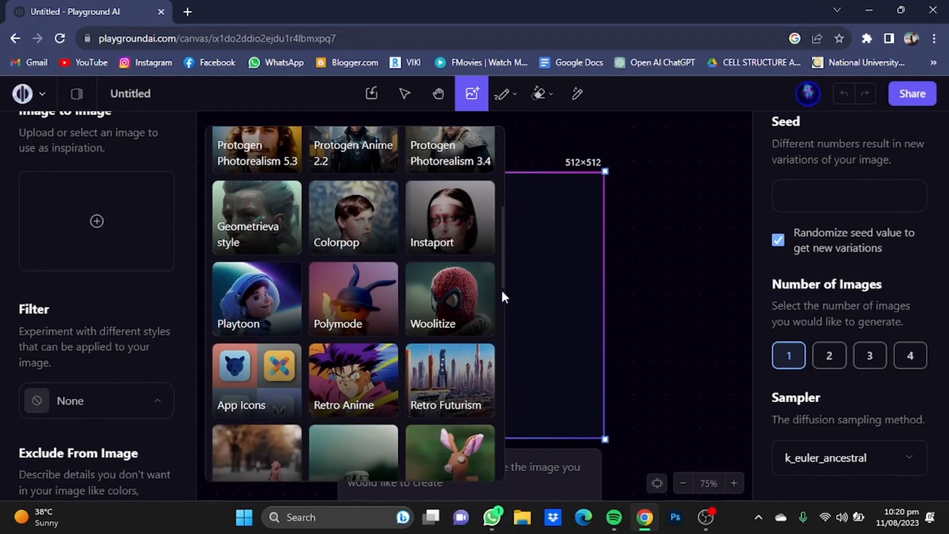
pyautogui.scroll(-3)
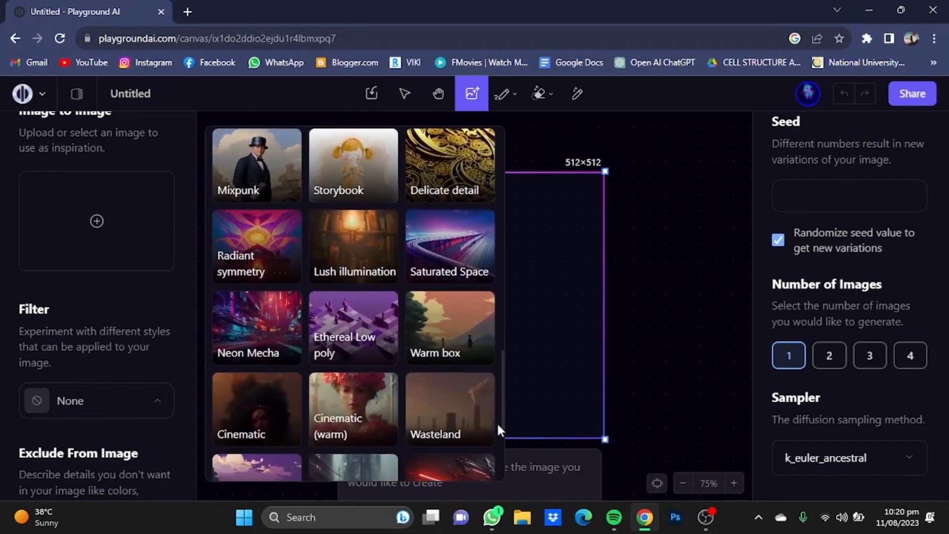
pyautogui.scroll(-3)
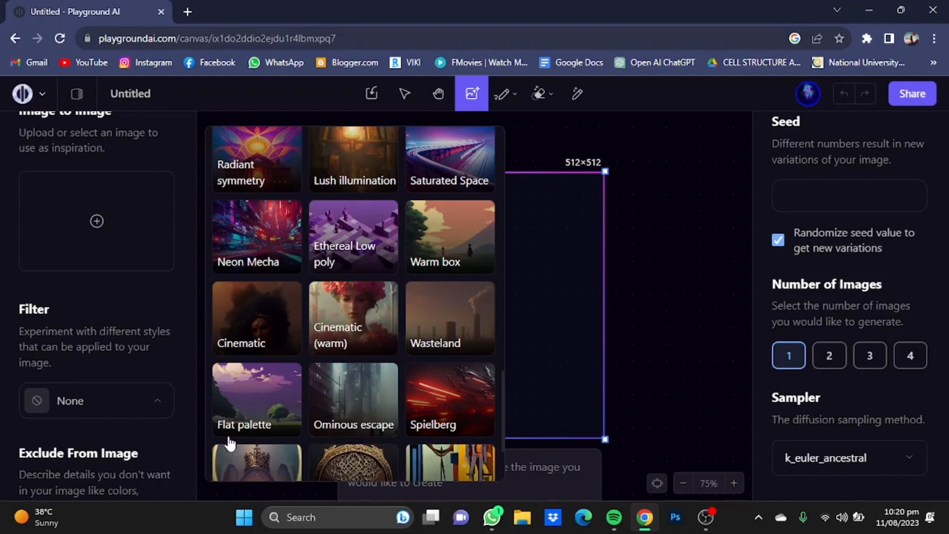
pyautogui.click(256, 397)
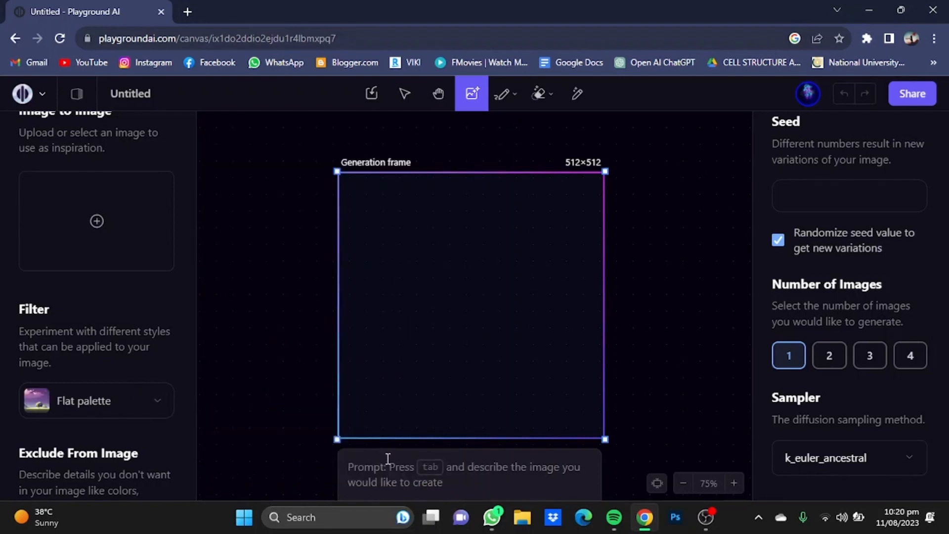
# Prompt a teenage boy playing with his dog in a park on a sunny day with sun shining
pyautogui.write('a teena')
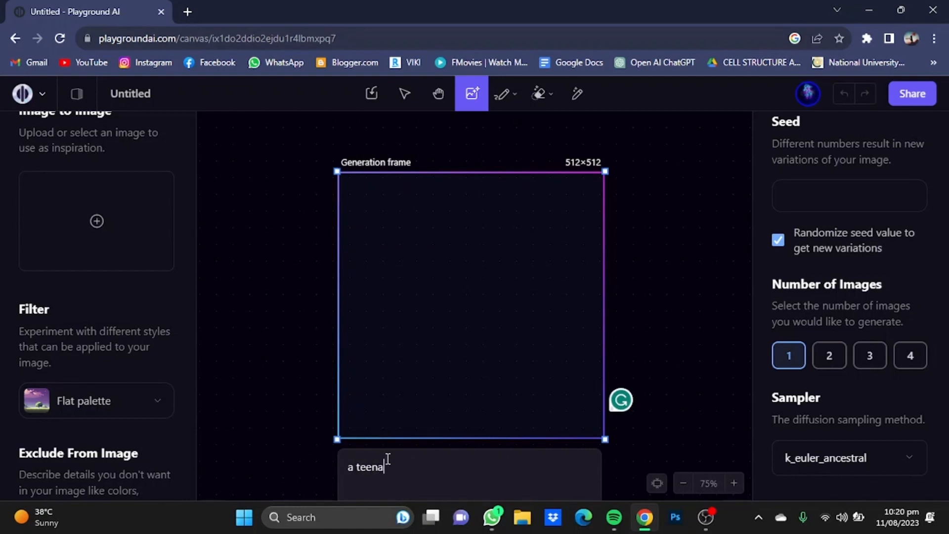
pyautogui.write('ge boy playing w')
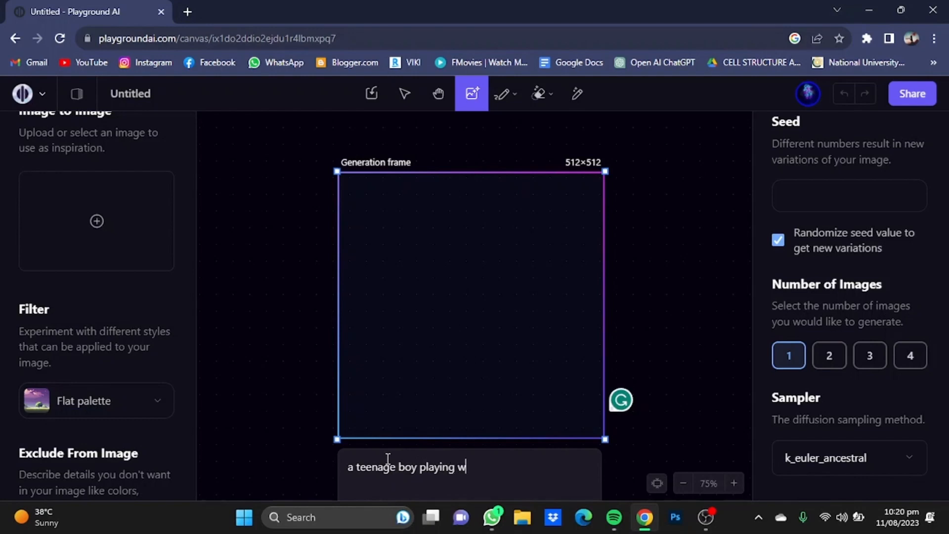
pyautogui.write('ith his dog in a park on a')
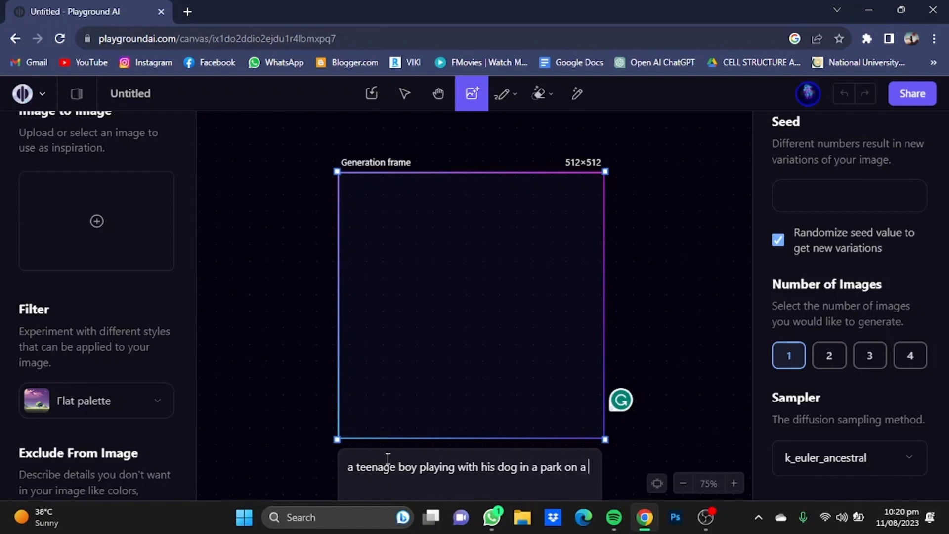
pyautogui.write('sunny day')
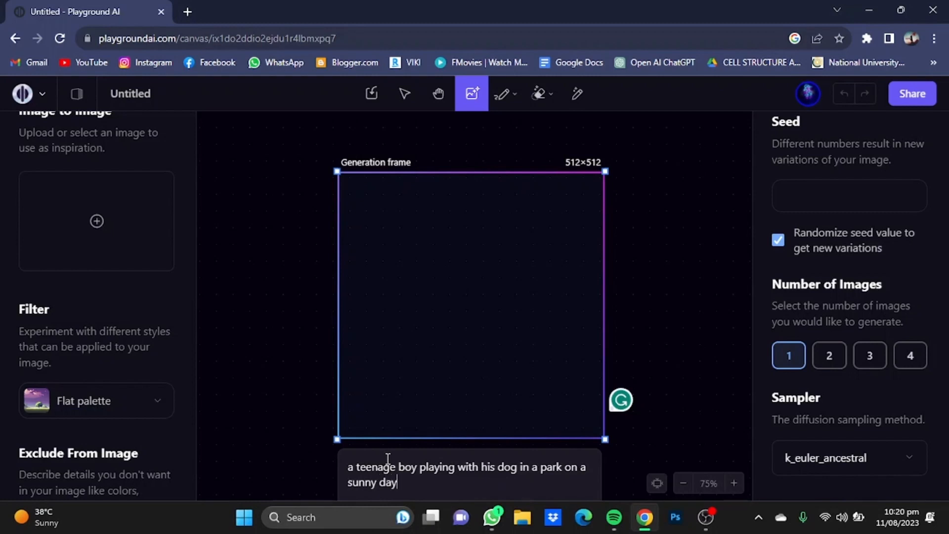
pyautogui.write('with')
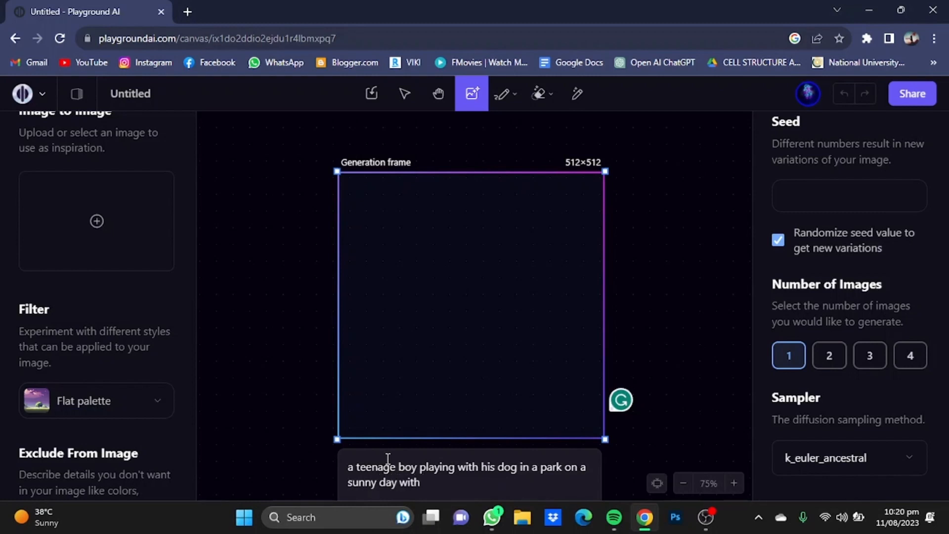
pyautogui.write('sun shining in the backg')
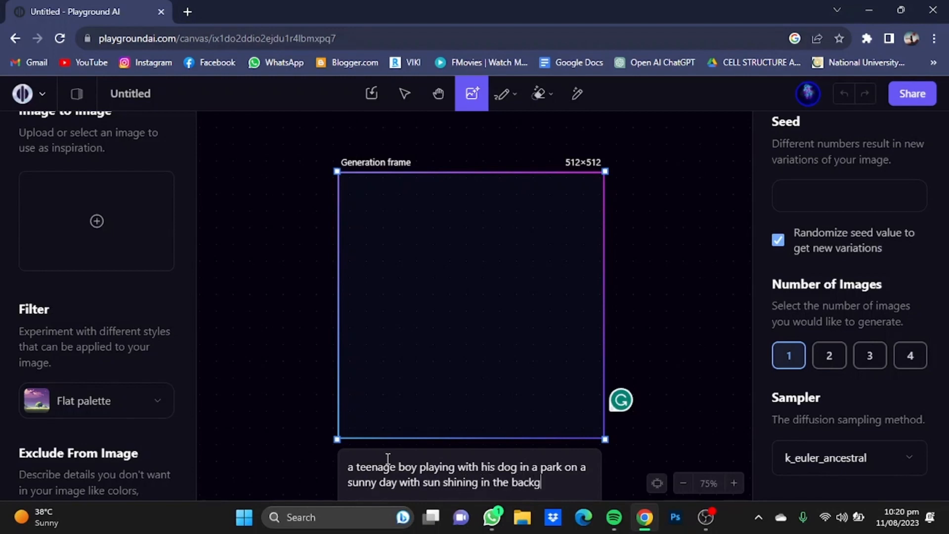
pyautogui.write('round')
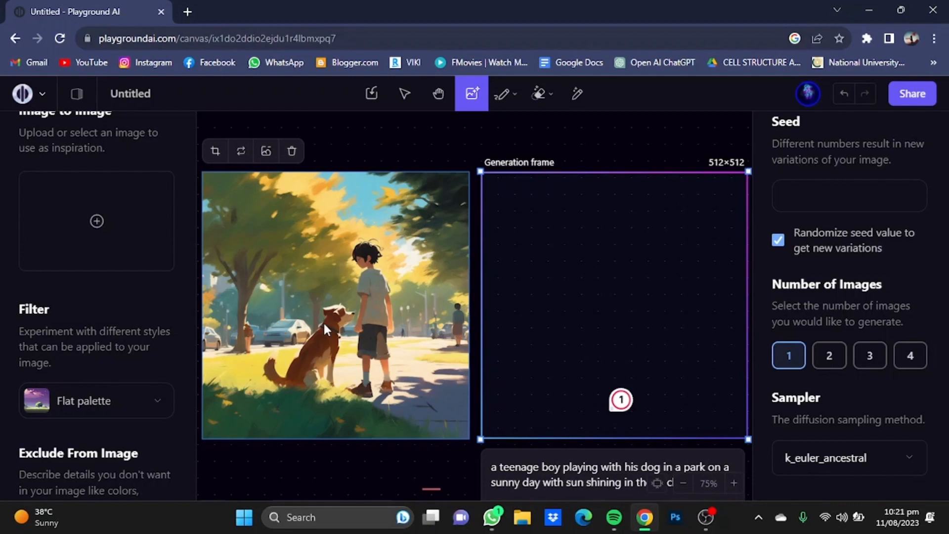
pyautogui.moveTo(438, 336)
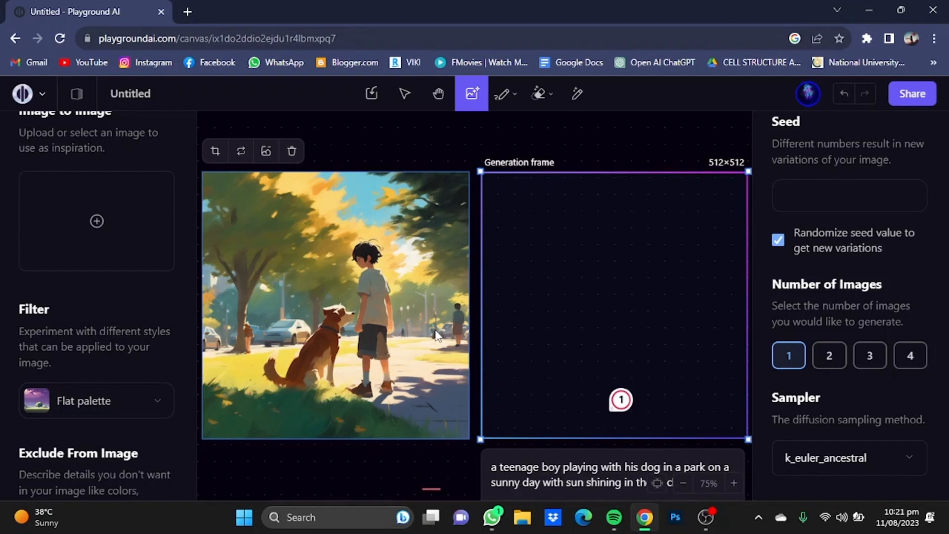
pyautogui.moveTo(404, 373)
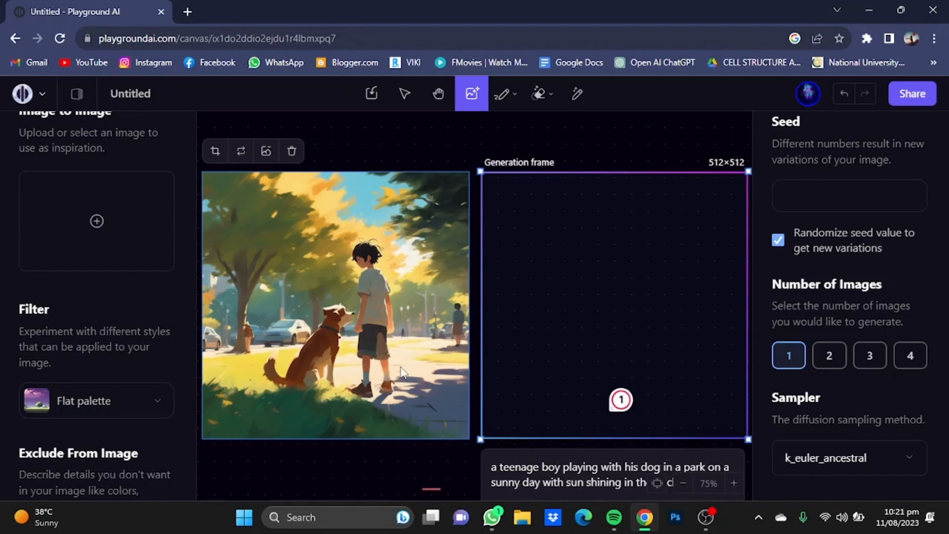
pyautogui.moveTo(573, 257)
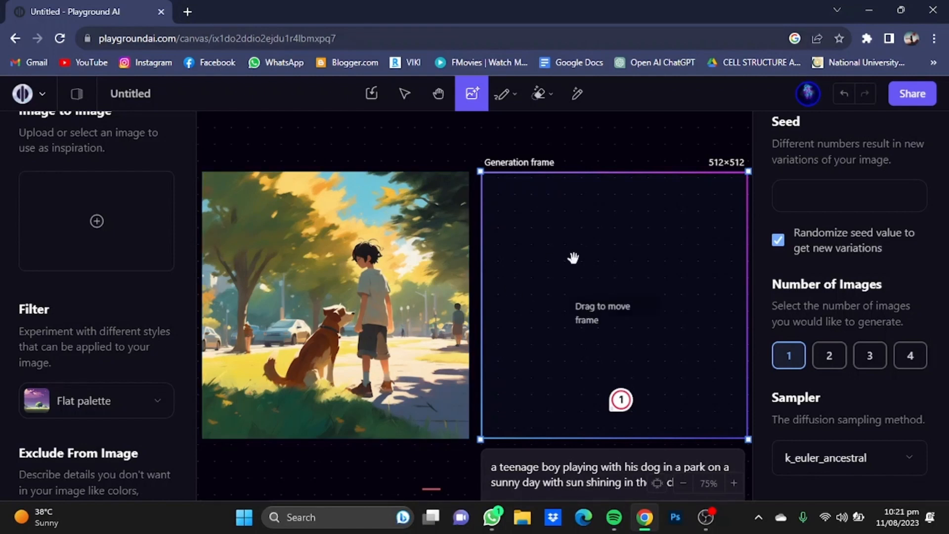
# Overlap the generation frame with the image's right edge for outpainting
pyautogui.moveTo(572, 256); pyautogui.dragTo(553, 256)
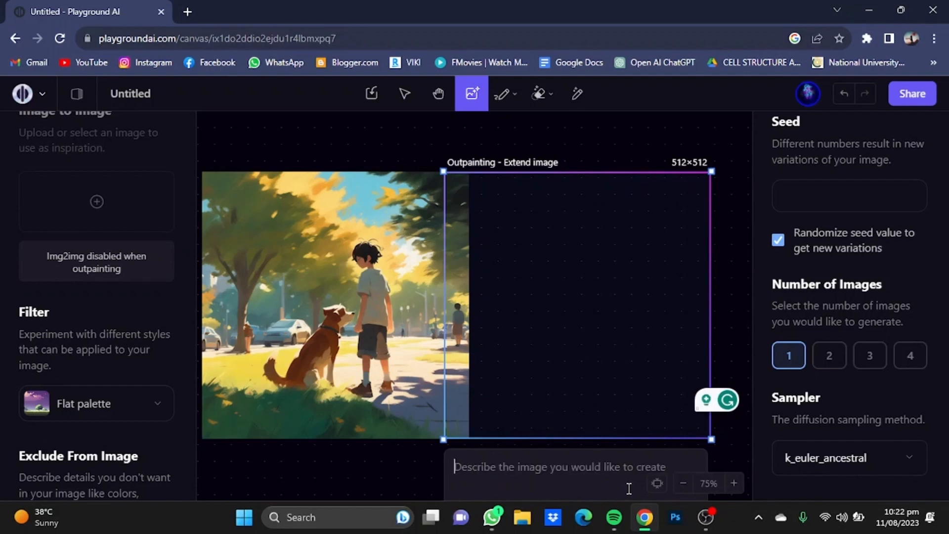
# Prompt the extension as 'trees in a park on a sunny day with sun in the background'
pyautogui.click(557, 466)
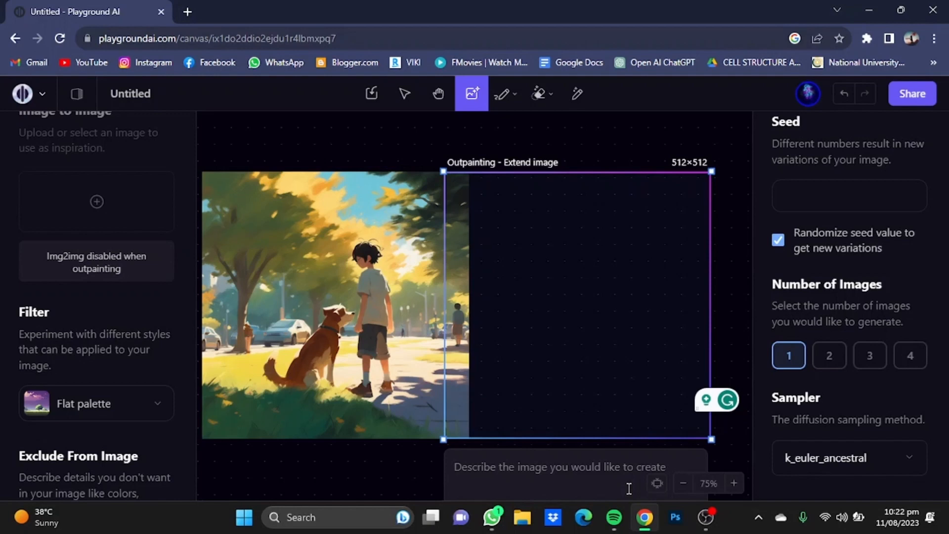
pyautogui.write('trees in a patrk')
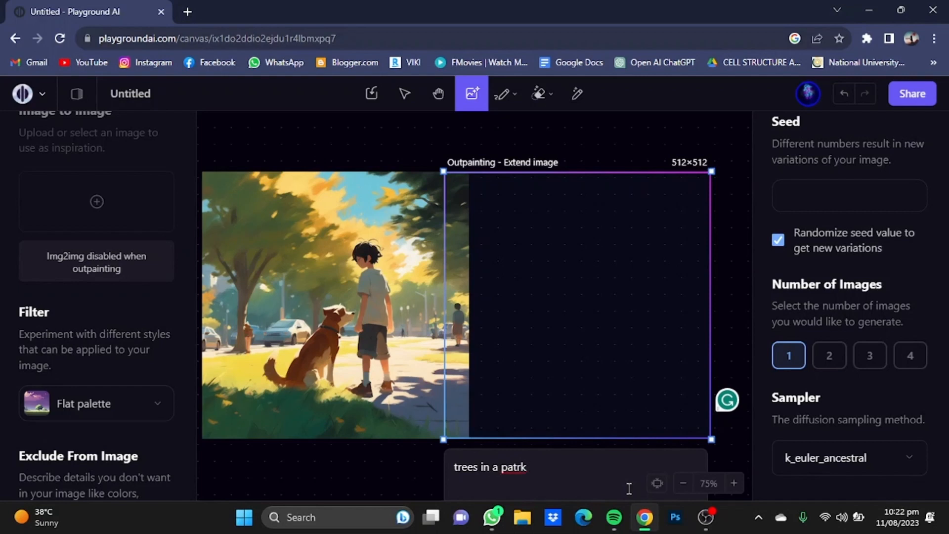
pyautogui.press('Backspace')
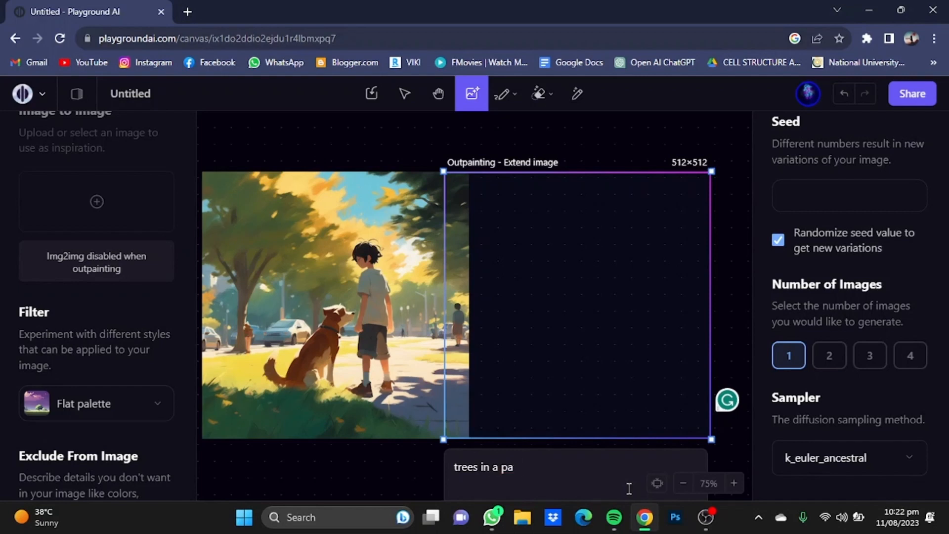
pyautogui.write('rk on a')
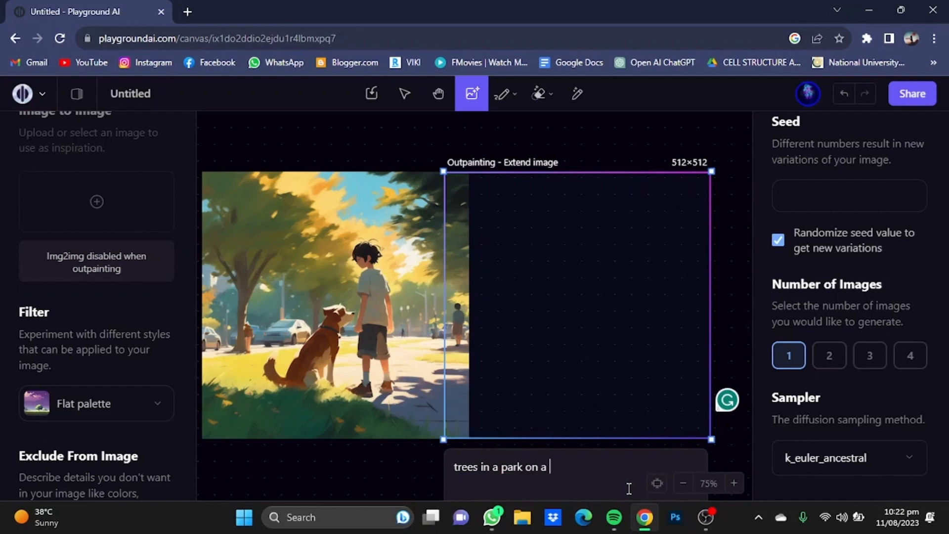
pyautogui.write('sunny d')
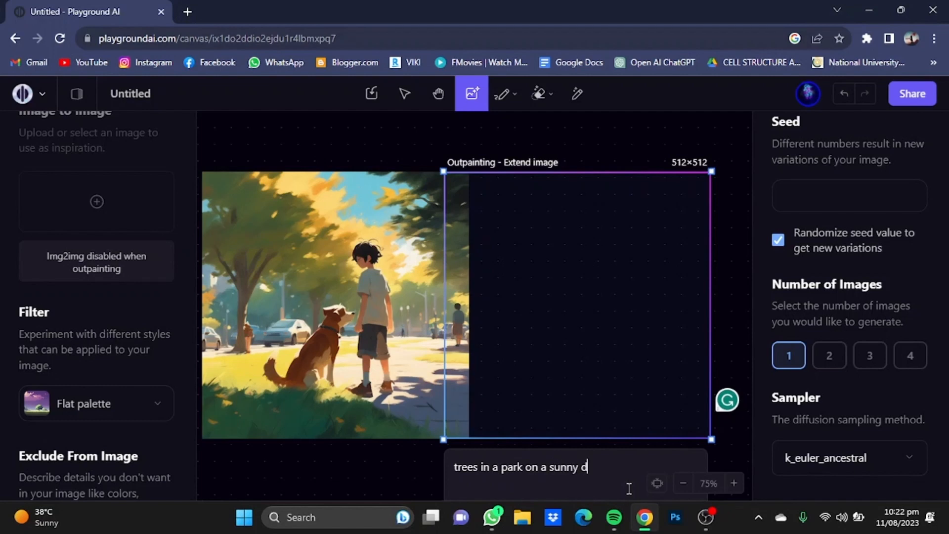
pyautogui.write('ay with sun in the')
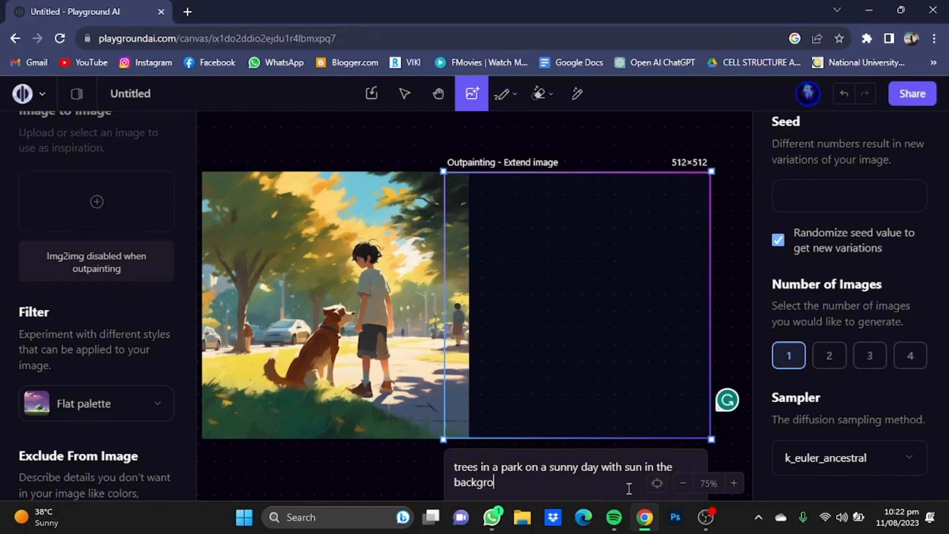
pyautogui.write('und')
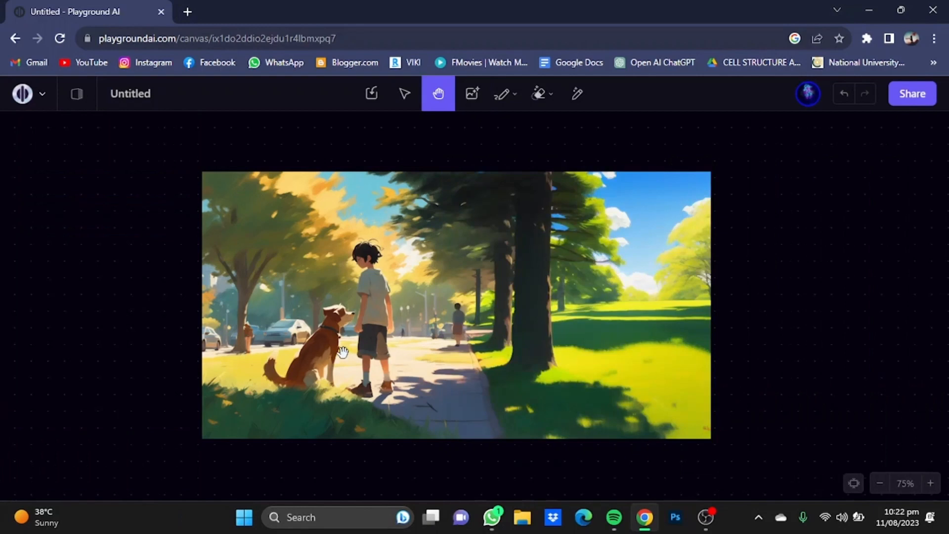
pyautogui.moveTo(465, 329)
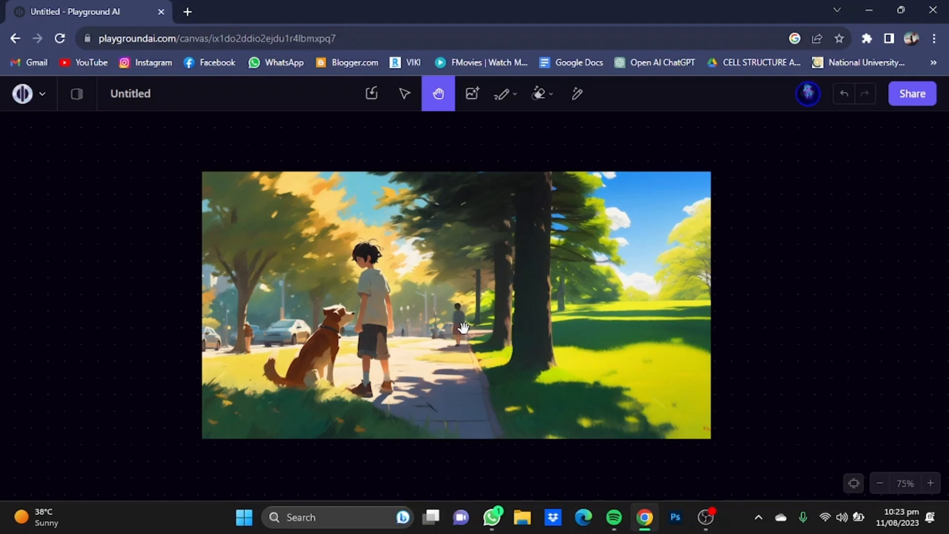
pyautogui.moveTo(687, 362)
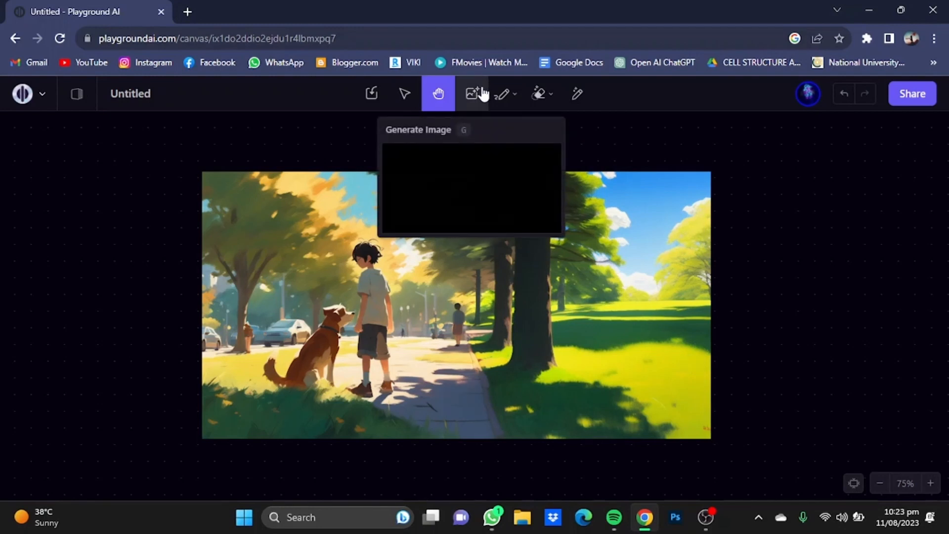
# Reveal space right of the image and overlap the generation frame with its right edge
pyautogui.click(471, 93)
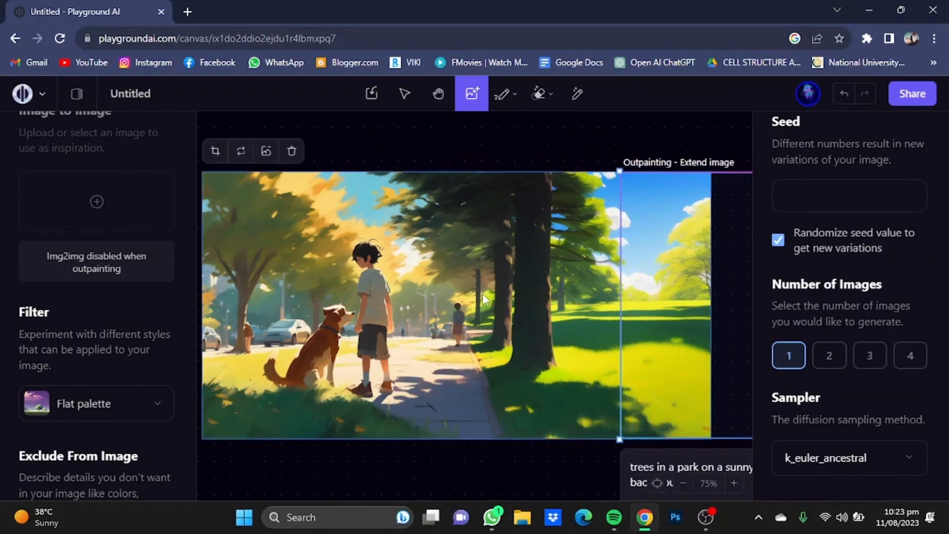
pyautogui.click(438, 94)
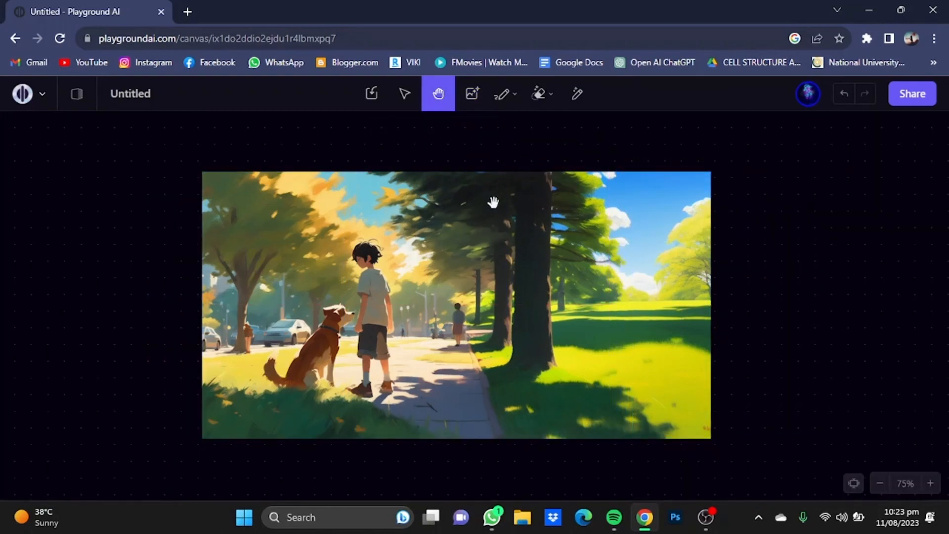
pyautogui.moveTo(493, 202); pyautogui.dragTo(375, 242)
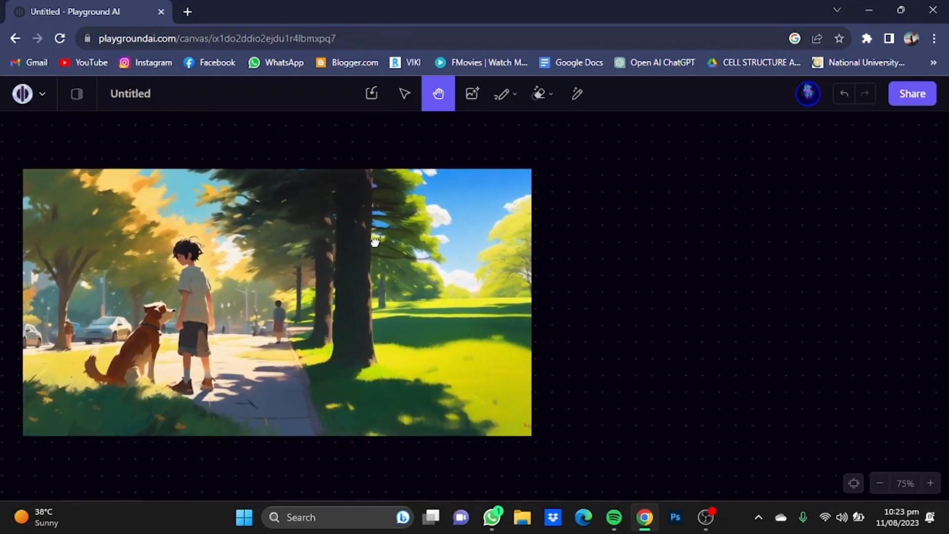
pyautogui.click(471, 94)
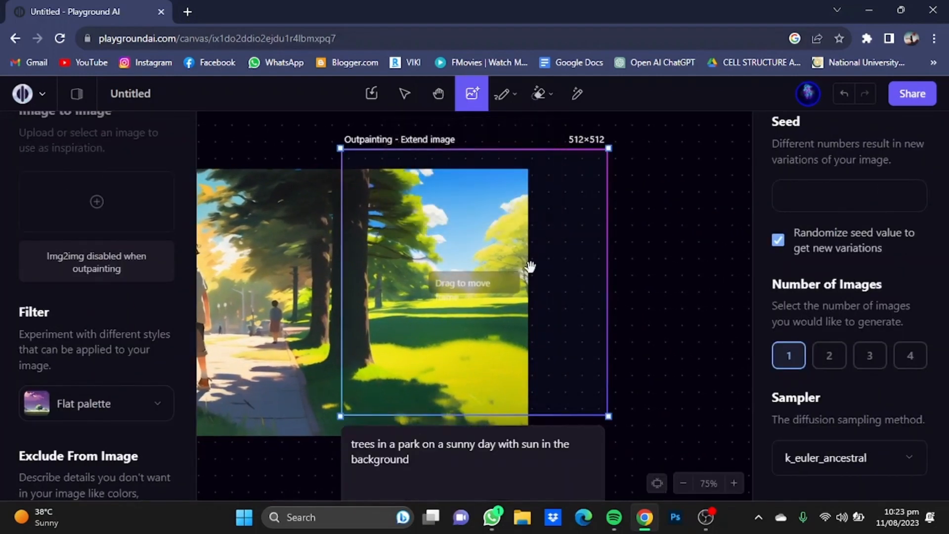
pyautogui.moveTo(529, 267); pyautogui.dragTo(678, 298)
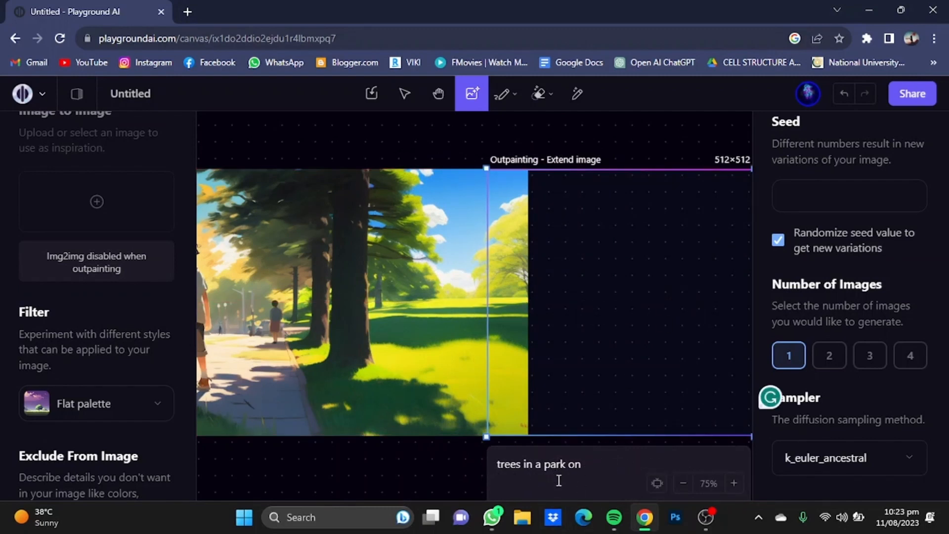
# Prompt 'a bench in a park on a sunny day with sun in the background'
pyautogui.write('a b')
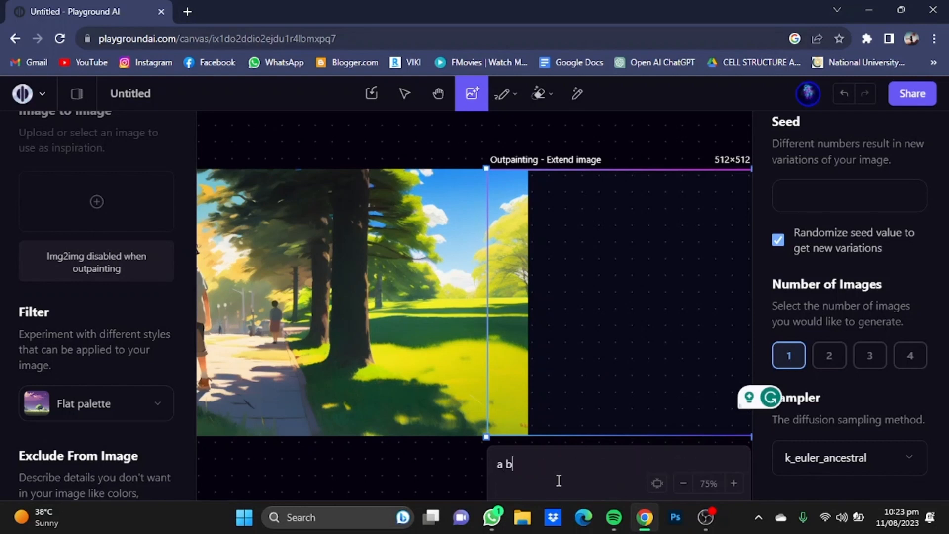
pyautogui.write('ench in a')
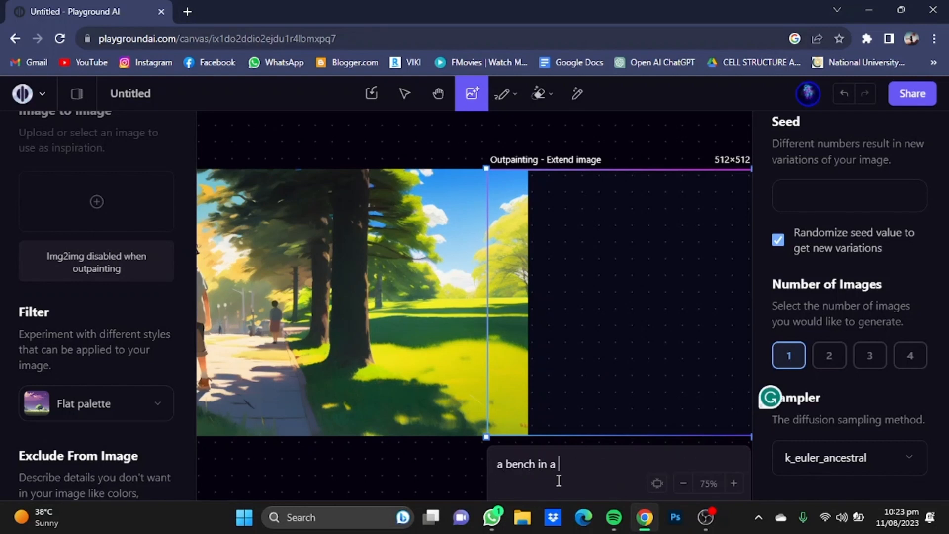
pyautogui.write('park on a sunny day')
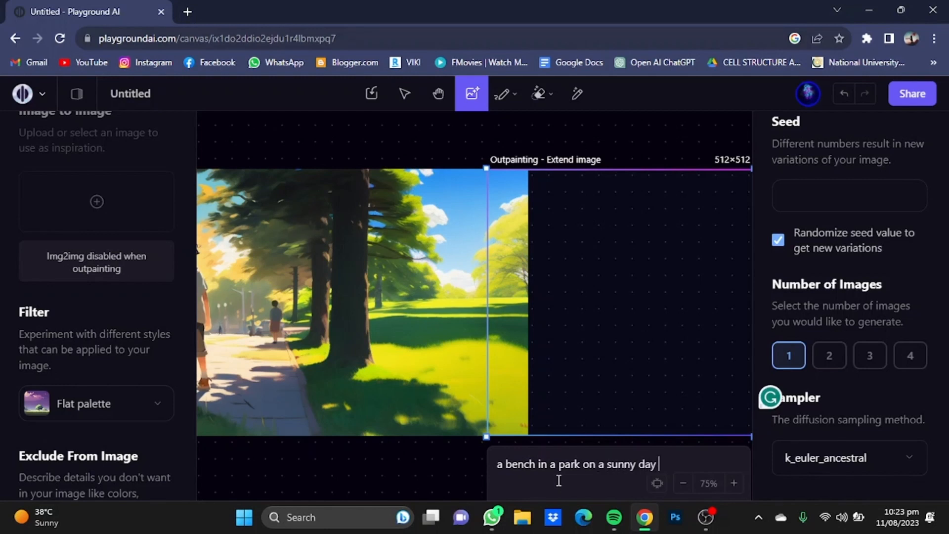
pyautogui.write('with sun in the')
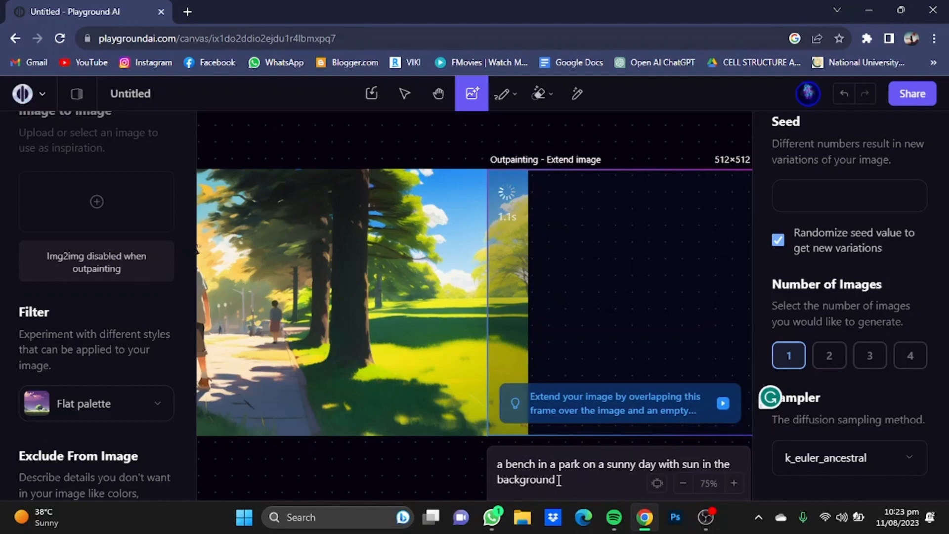
# Pan across the extended scene to view the wooden bench on the right
pyautogui.click(437, 93)
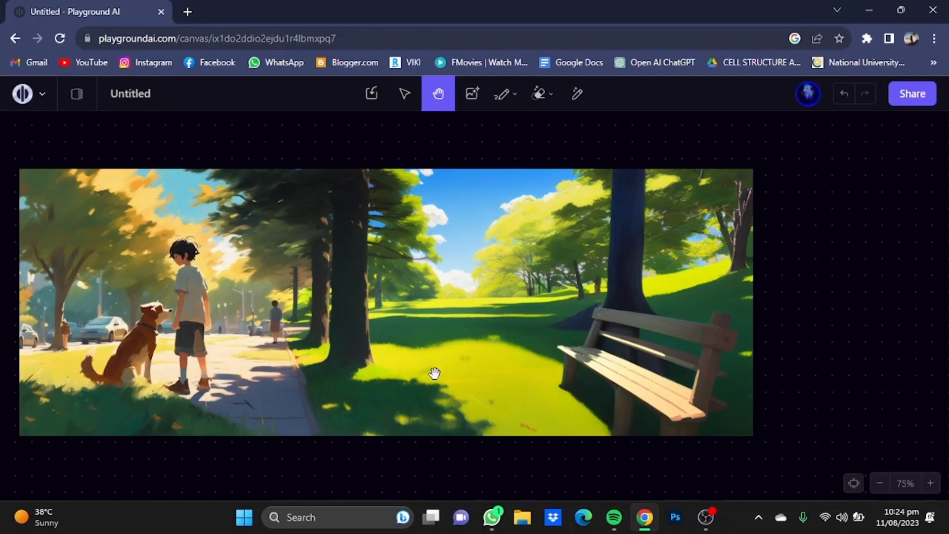
pyautogui.moveTo(148, 337)
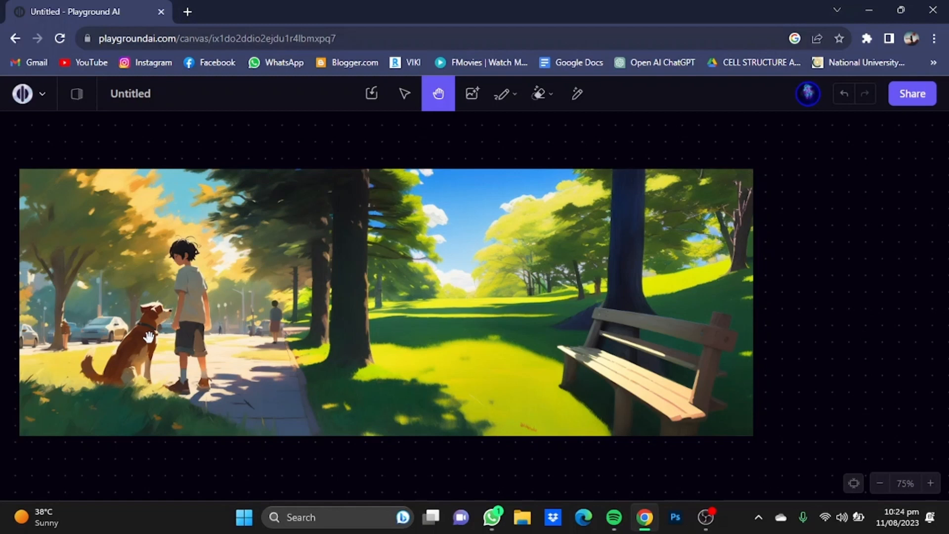
pyautogui.moveTo(283, 353)
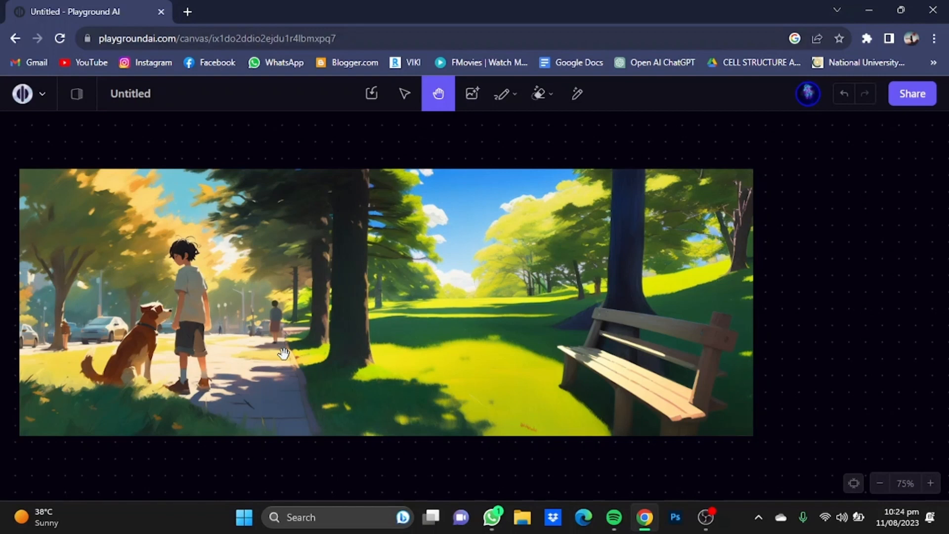
pyautogui.moveTo(285, 351); pyautogui.dragTo(432, 339)
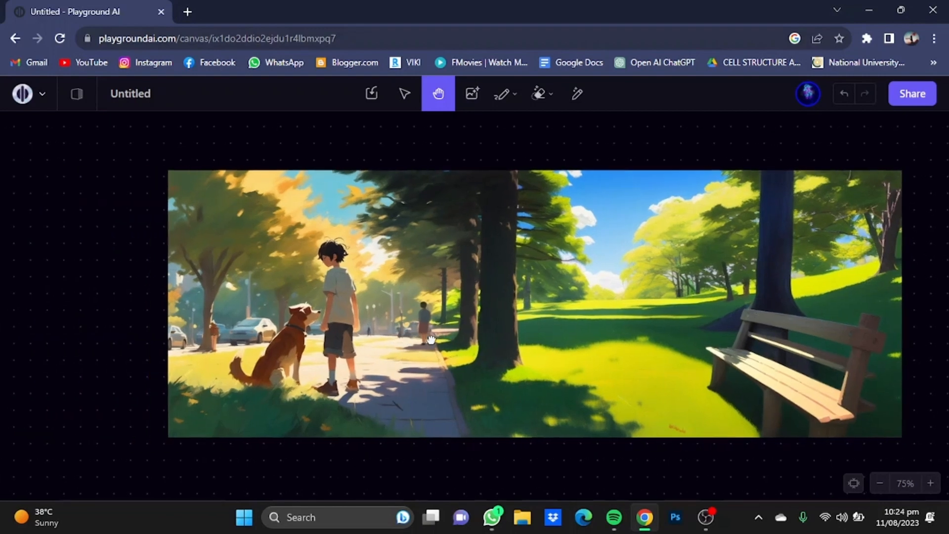
pyautogui.moveTo(430, 339); pyautogui.dragTo(254, 382)
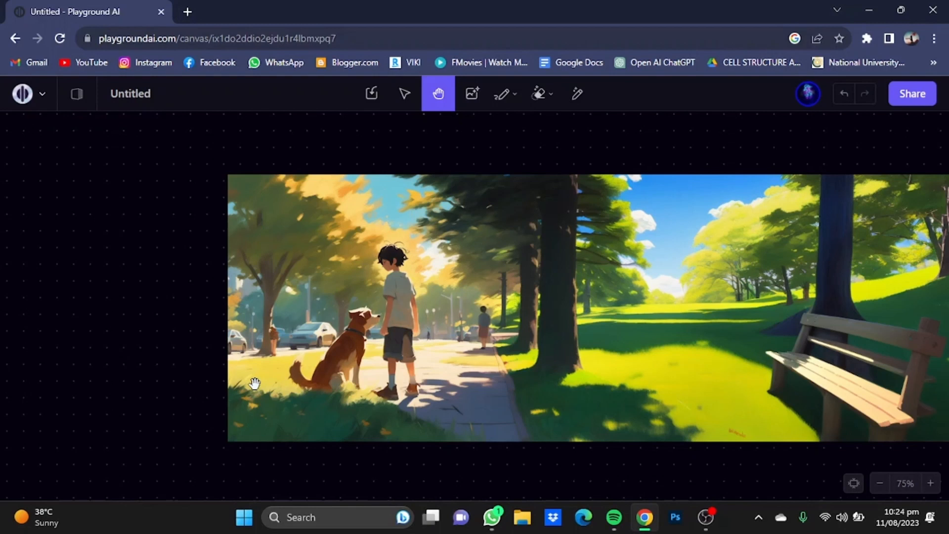
pyautogui.moveTo(388, 196)
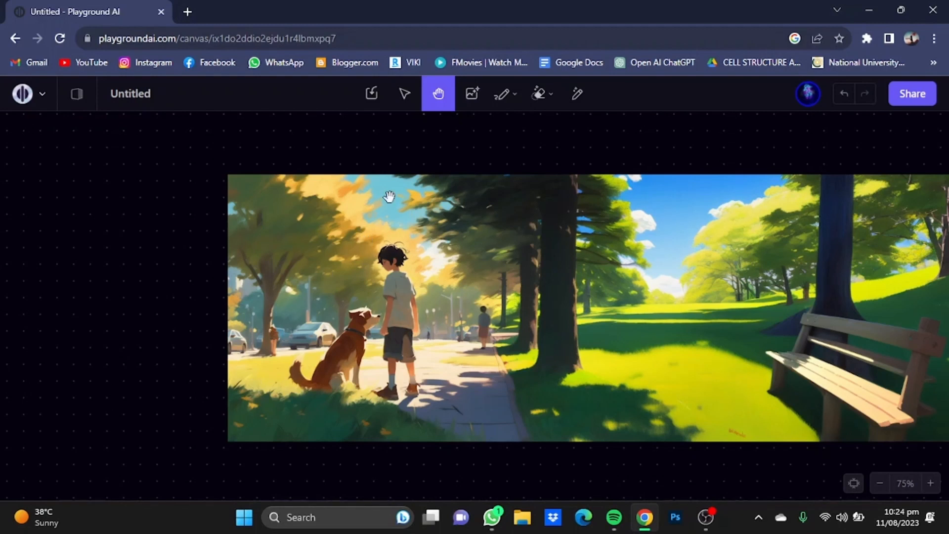
pyautogui.moveTo(77, 94)
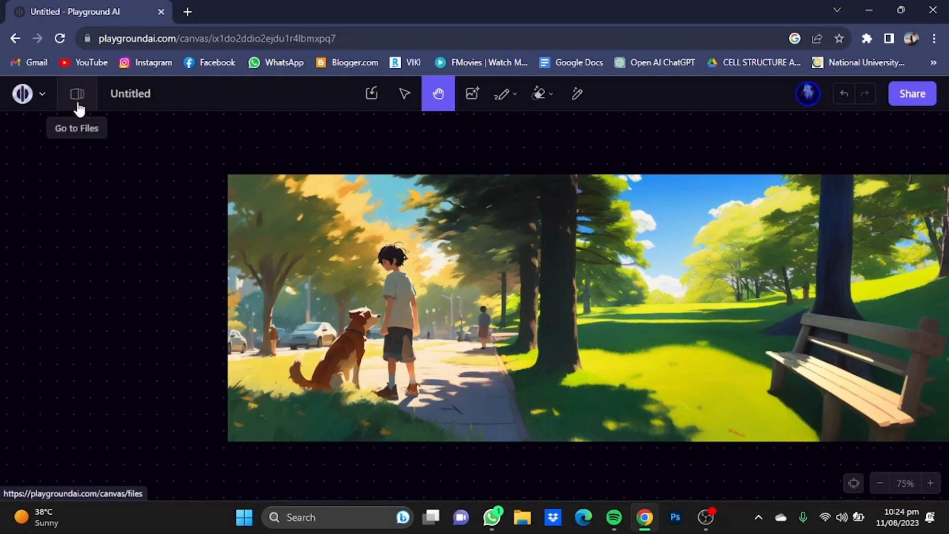
pyautogui.moveTo(42, 97)
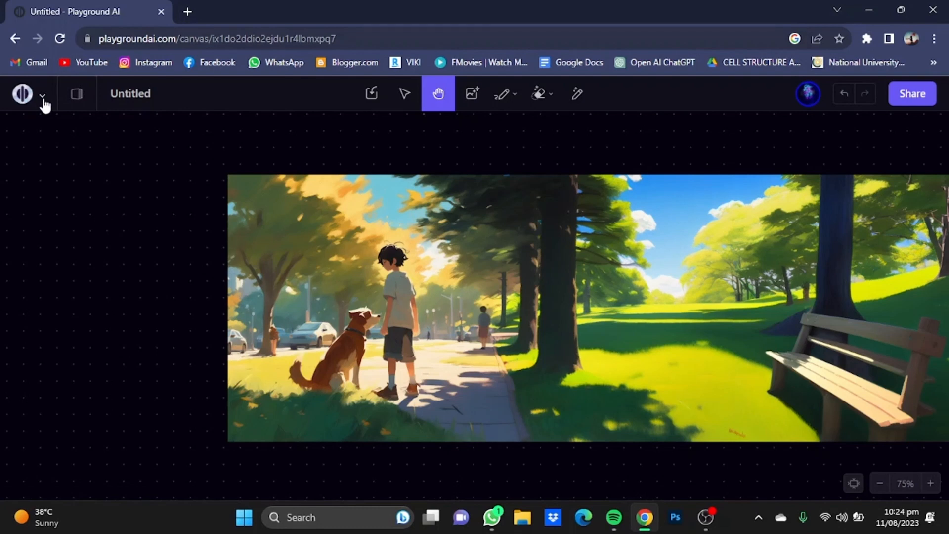
# Save a local copy of the canvas as a PG file on the Desktop via File > Save local copy
pyautogui.click(43, 95)
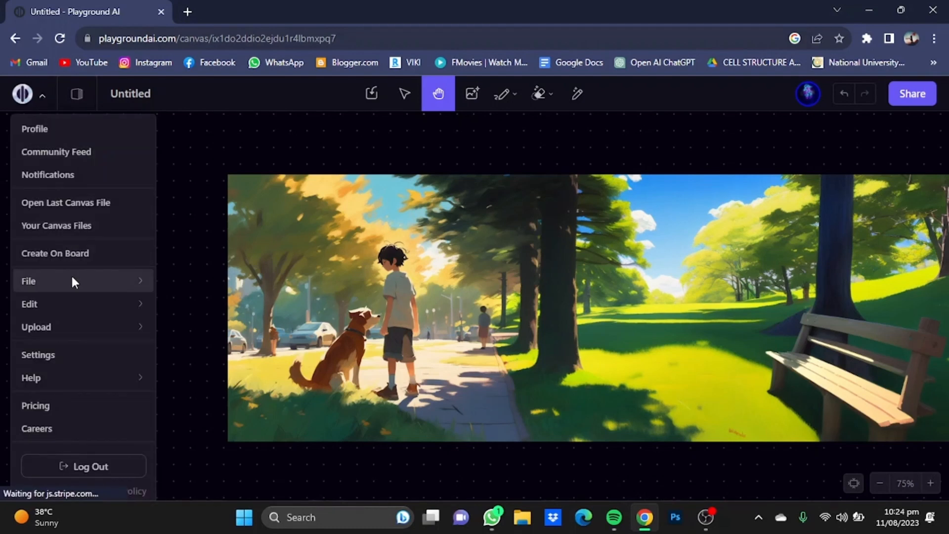
pyautogui.click(29, 281)
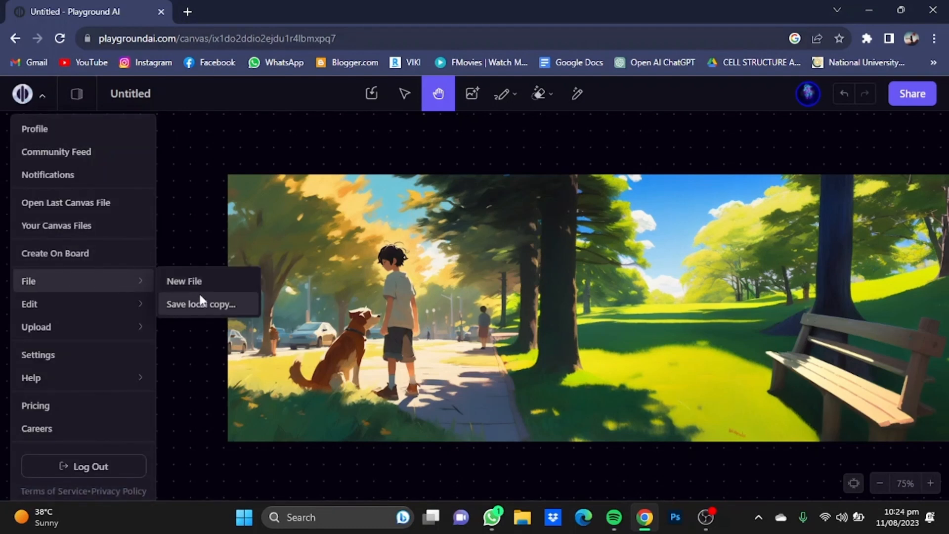
pyautogui.click(201, 304)
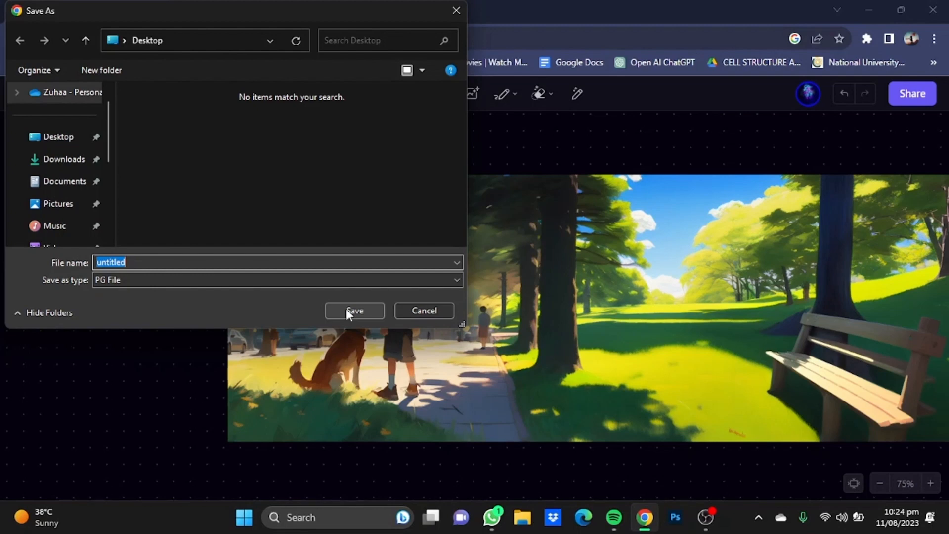
pyautogui.click(353, 310)
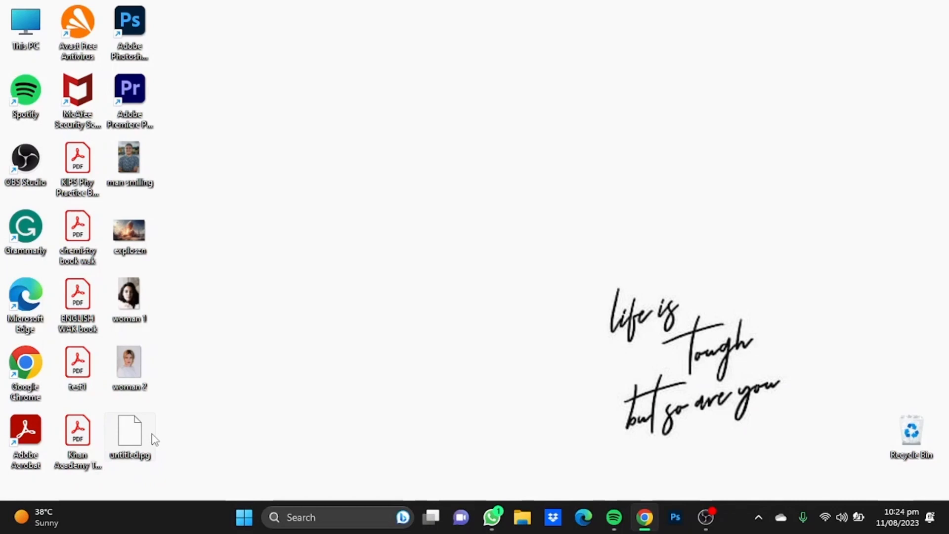
pyautogui.click(644, 517)
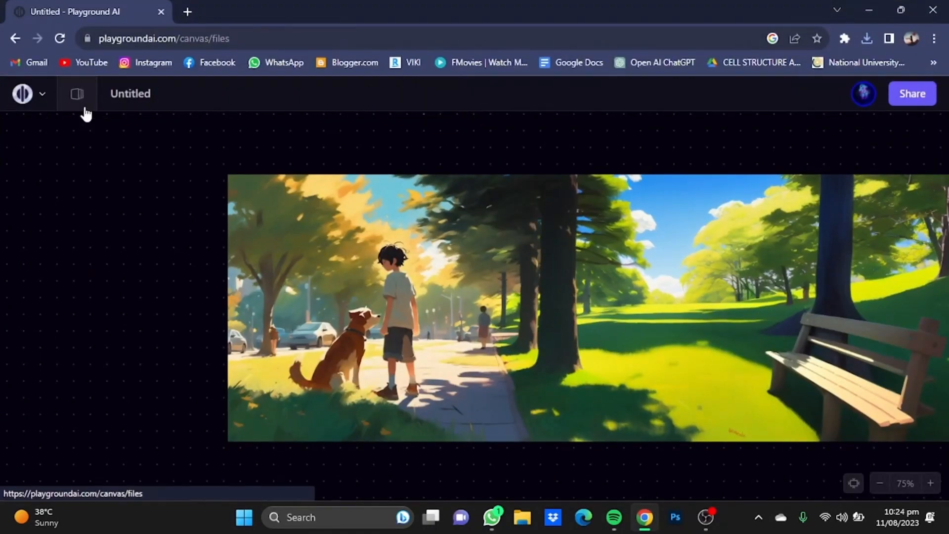
# Delete the park-scene canvas file from the Files list and confirm
pyautogui.click(77, 94)
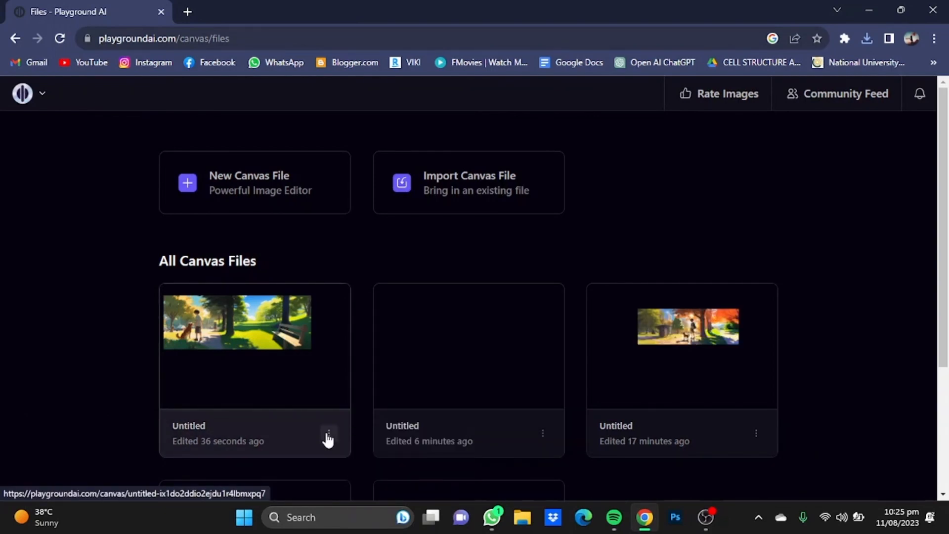
pyautogui.click(377, 436)
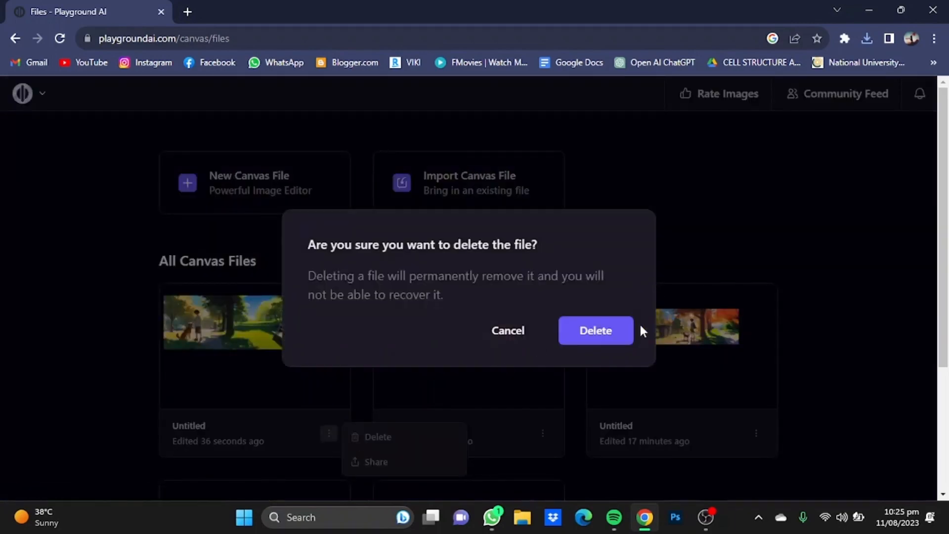
pyautogui.click(595, 330)
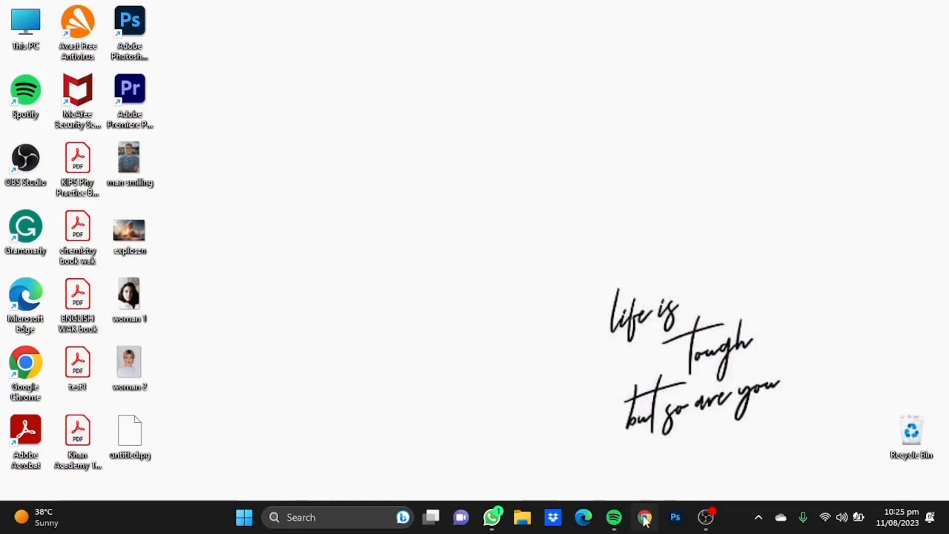
# Switch back to Chrome and reach the Playground AI site via a 'playground ai' Google search
pyautogui.click(644, 517)
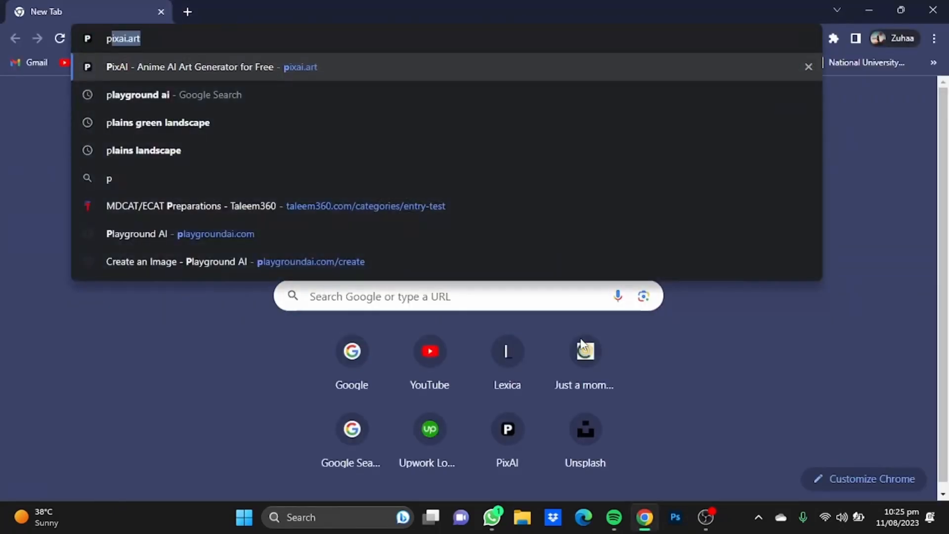
pyautogui.write('playground ai')
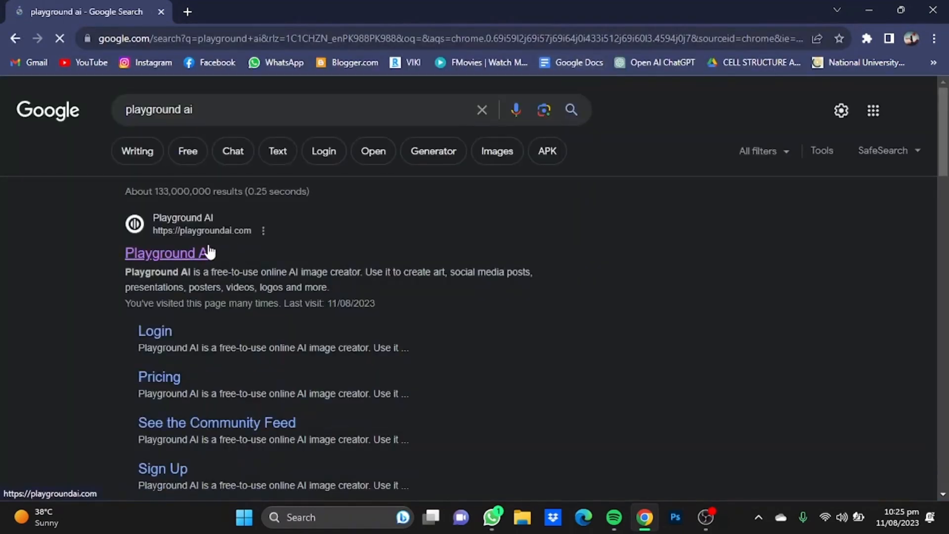
pyautogui.click(167, 253)
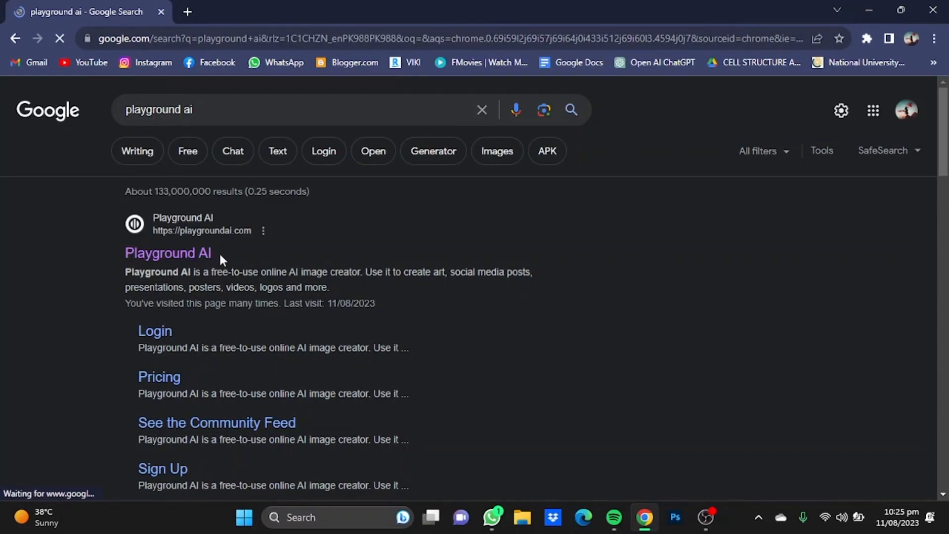
pyautogui.click(167, 253)
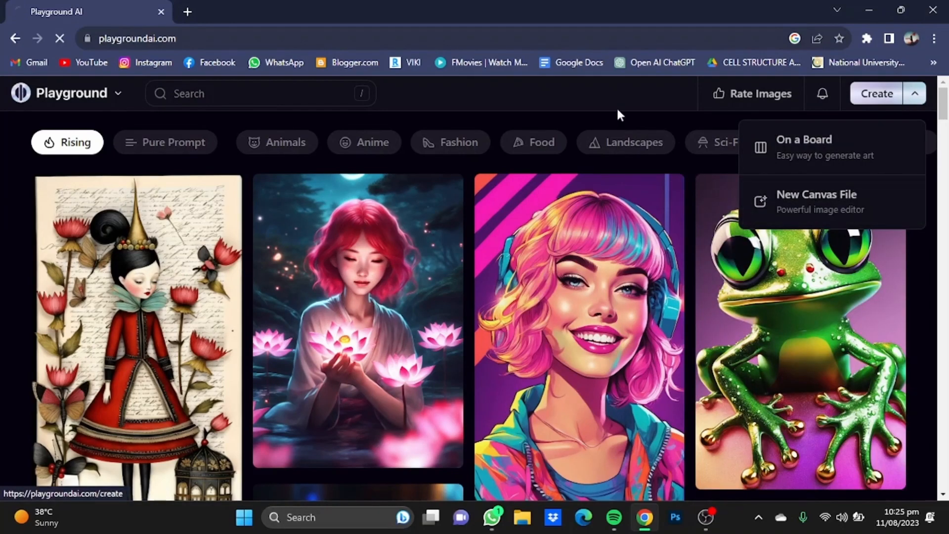
# Go to the canvas Files page, which now lists only two untitled files
pyautogui.click(816, 201)
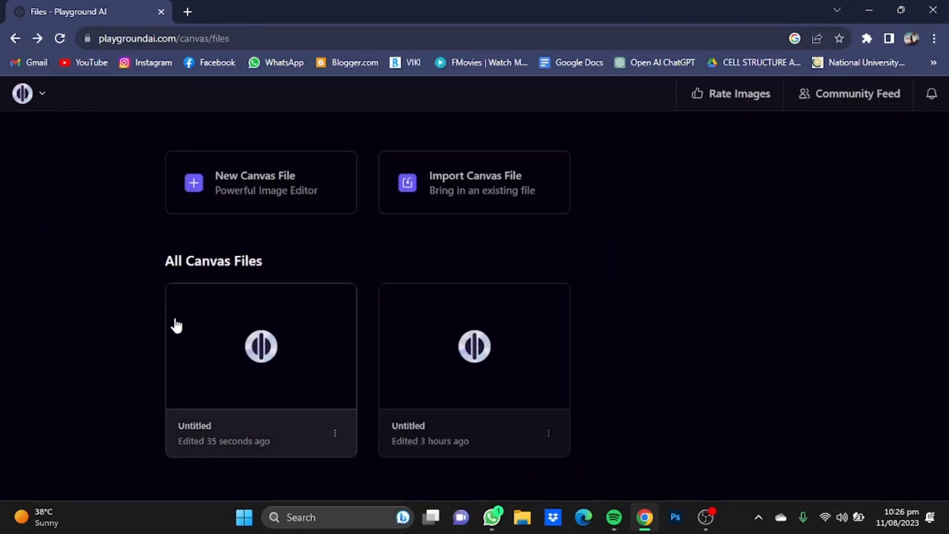
pyautogui.moveTo(302, 239)
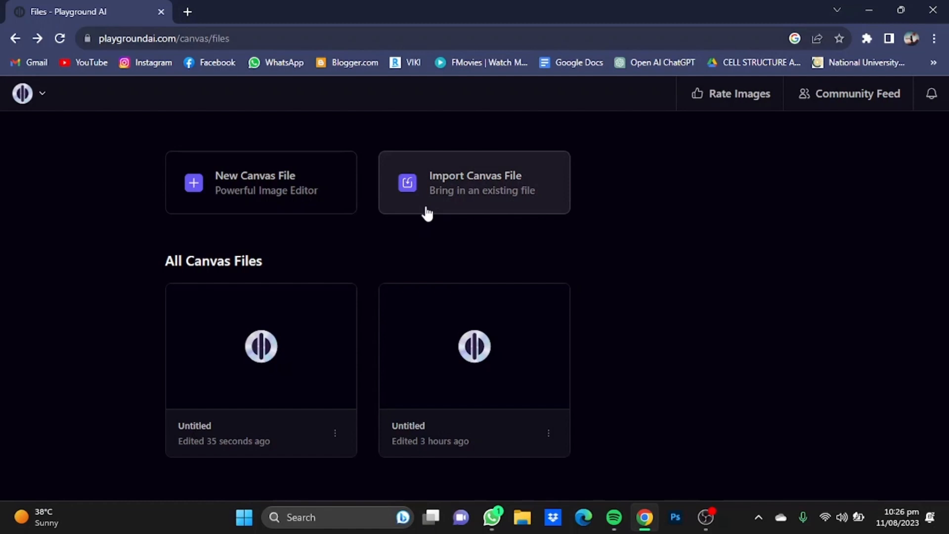
pyautogui.moveTo(431, 211)
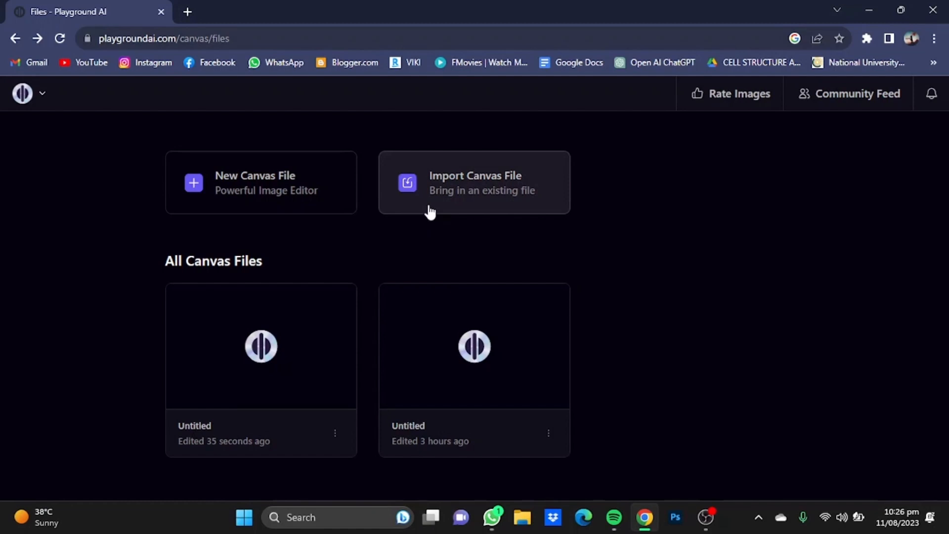
# Import untitled.pg from the Desktop, restoring the park scene with boy, dog, trees and bench
pyautogui.click(474, 182)
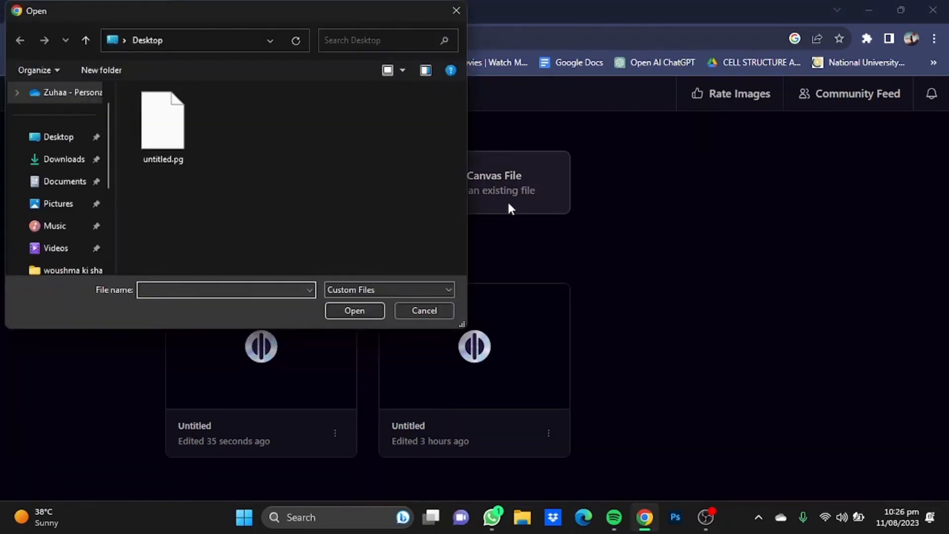
pyautogui.click(161, 119)
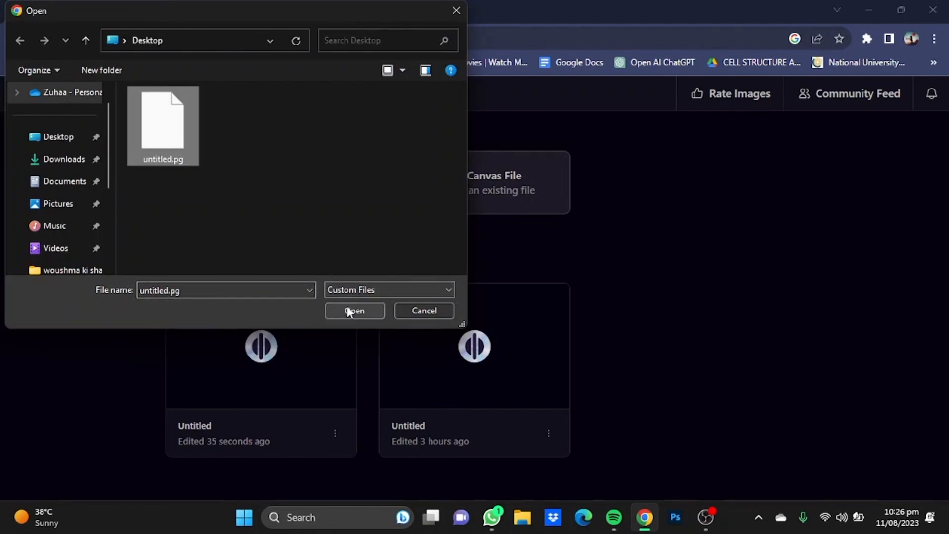
pyautogui.click(354, 310)
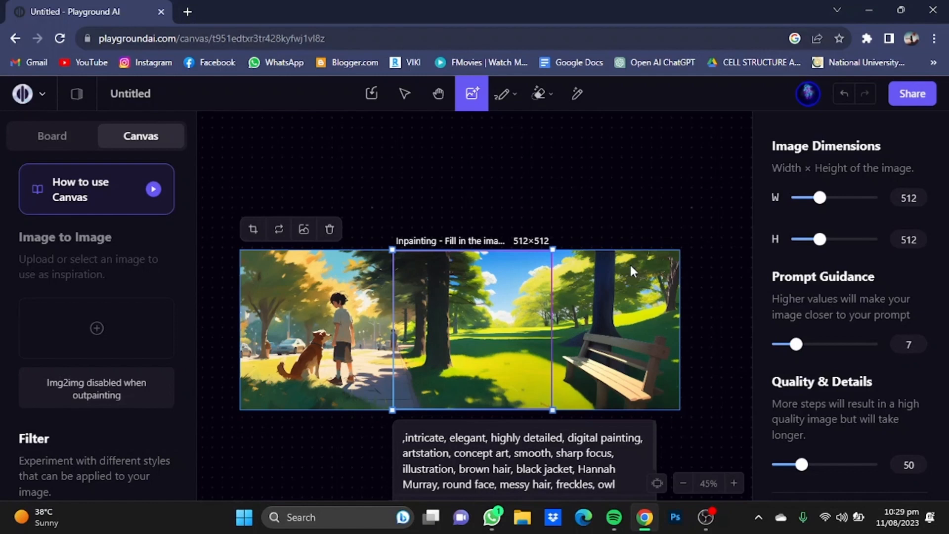
pyautogui.moveTo(611, 294)
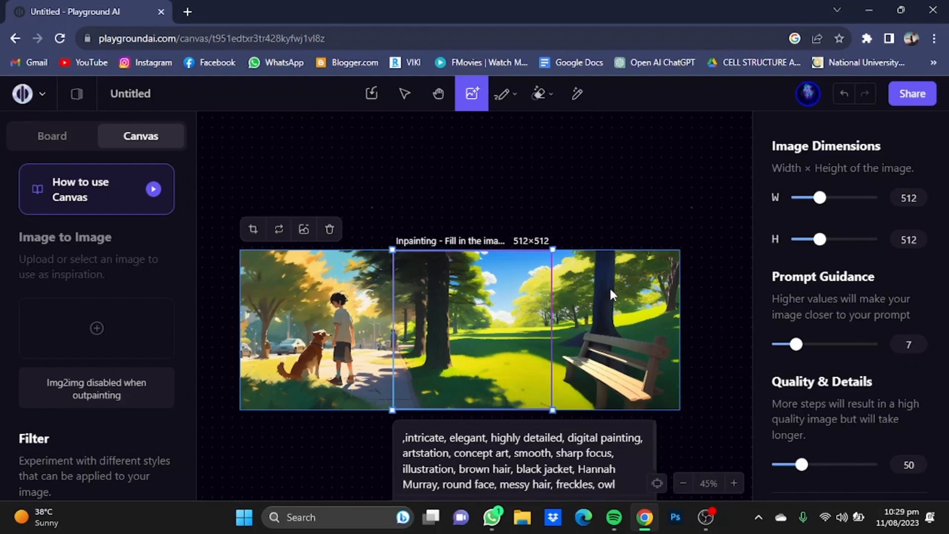
pyautogui.moveTo(612, 296)
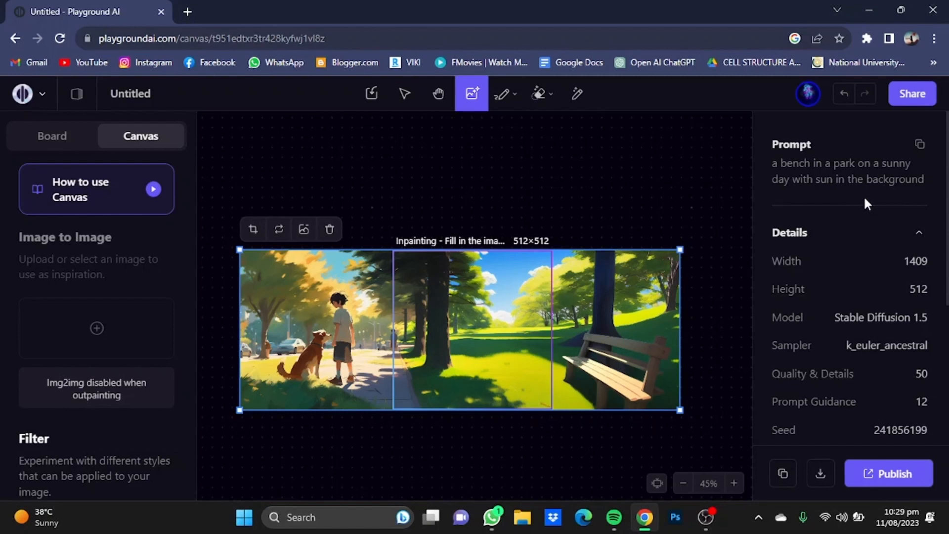
pyautogui.moveTo(481, 302)
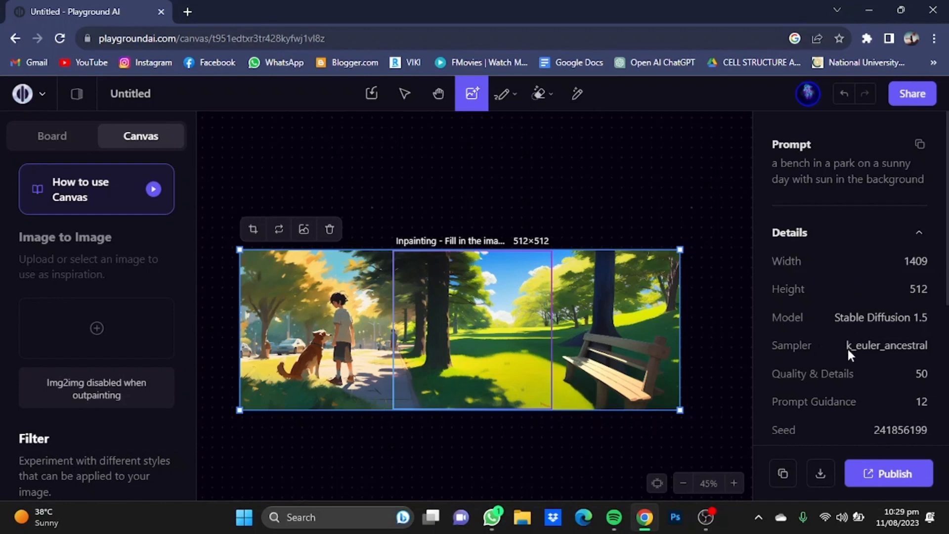
pyautogui.moveTo(841, 417)
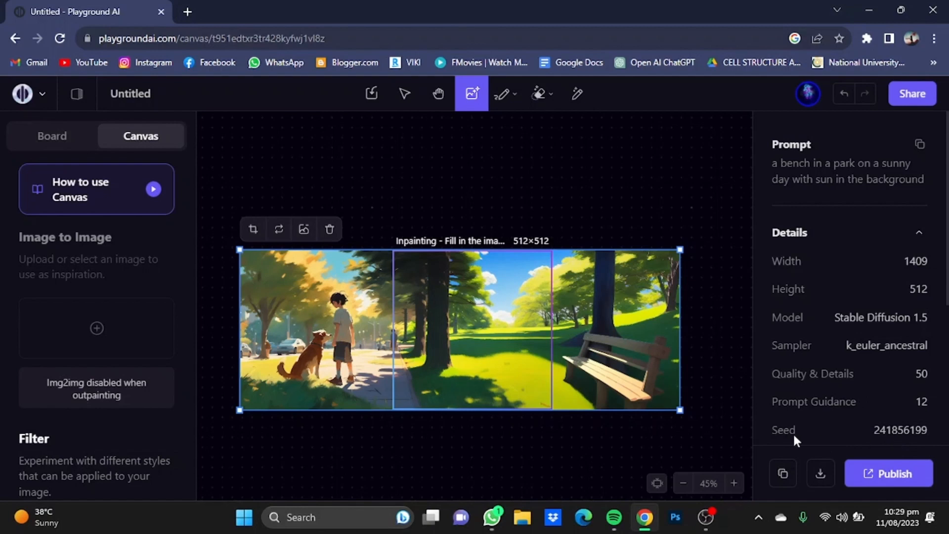
pyautogui.moveTo(608, 351)
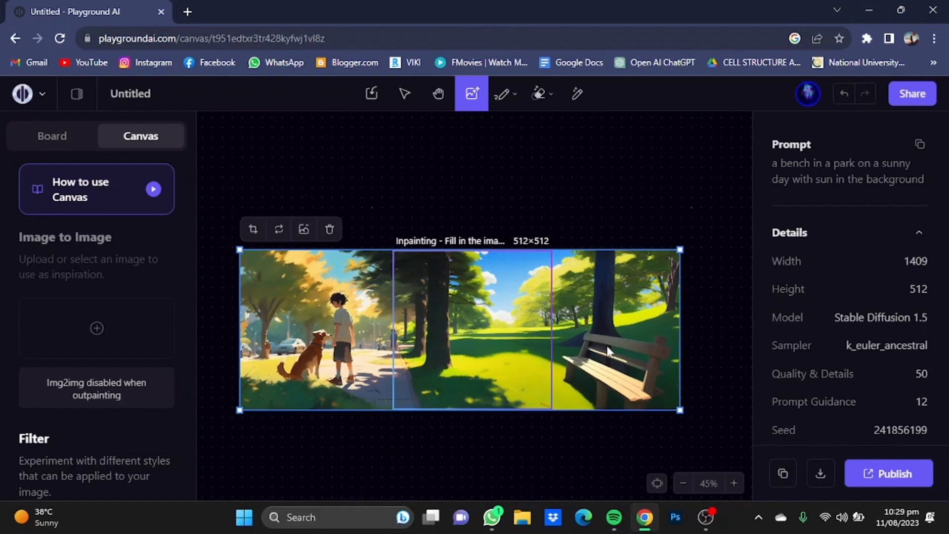